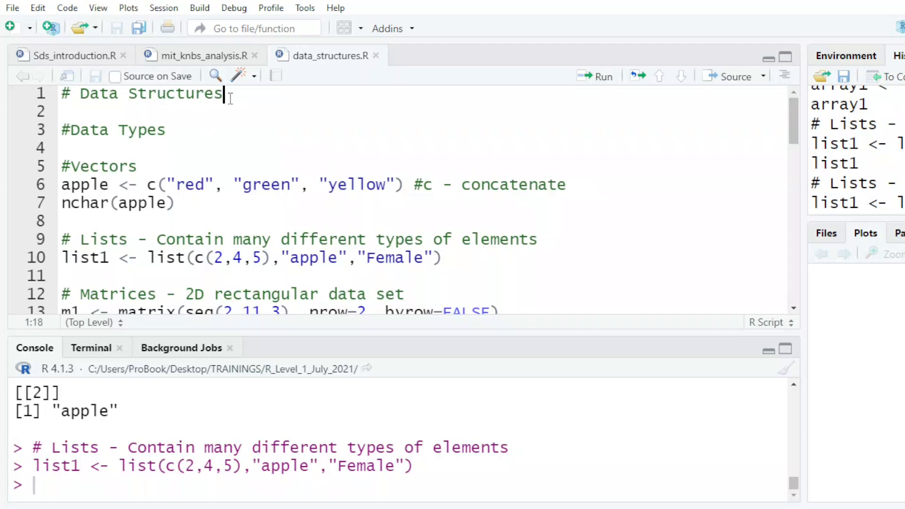
- Retitle the script 'Data Structures in R', run vector lines 5–7, and print apple
type("in R")
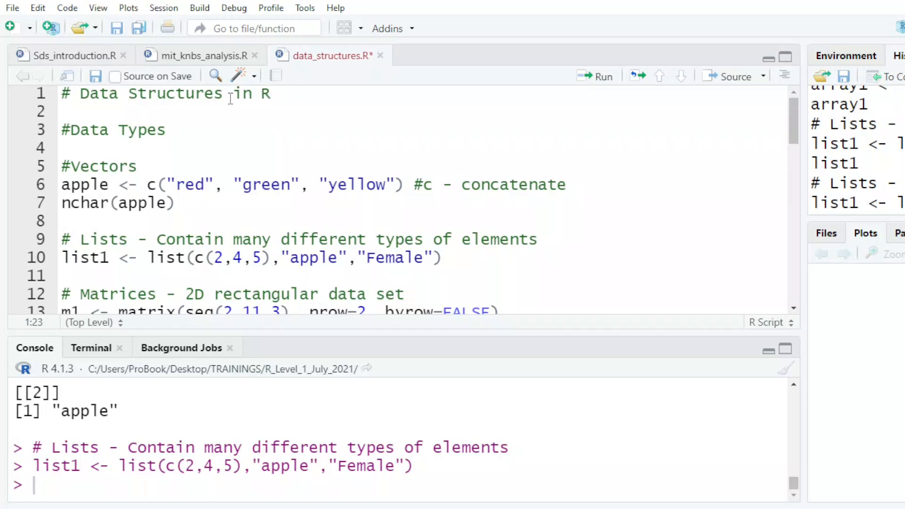
mouse_move(93, 166)
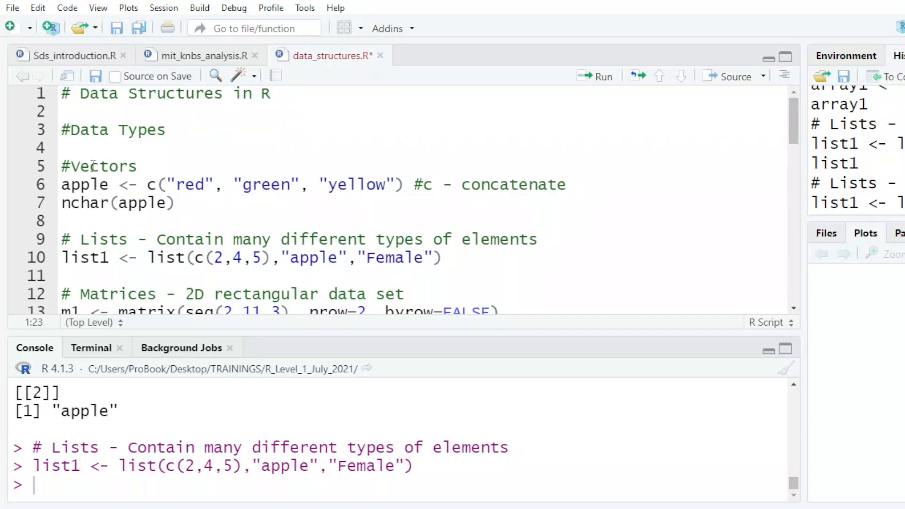
left_click(90, 166)
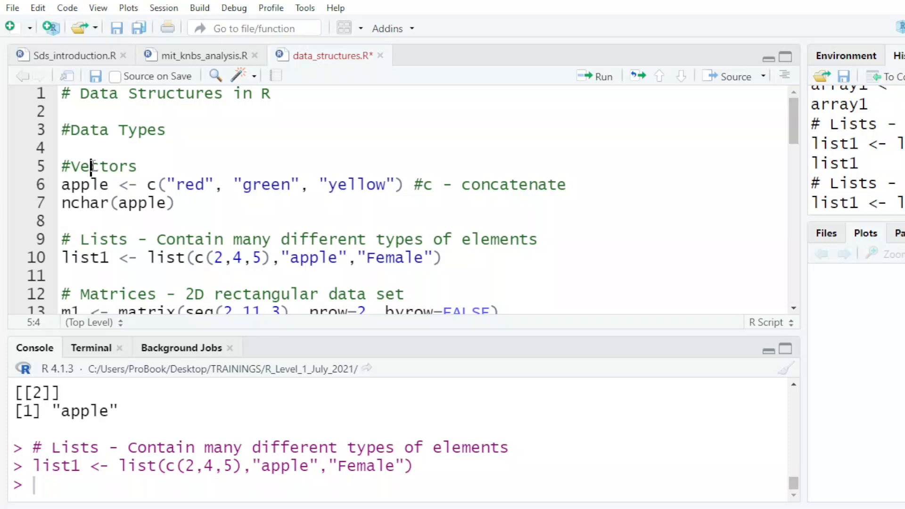
mouse_move(502, 114)
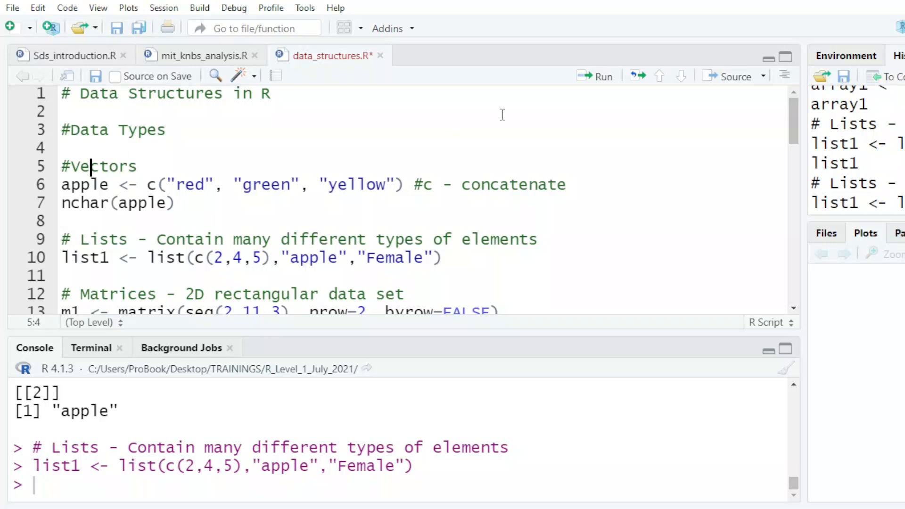
mouse_move(559, 189)
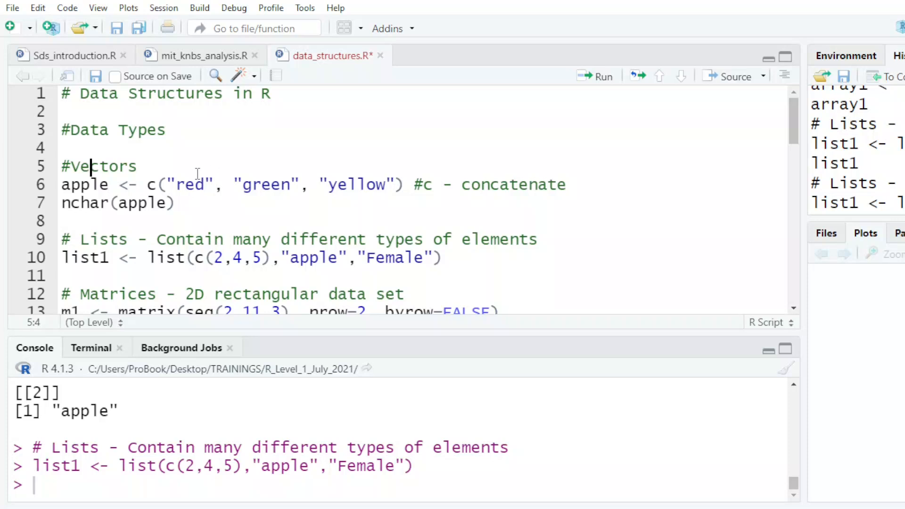
mouse_move(309, 188)
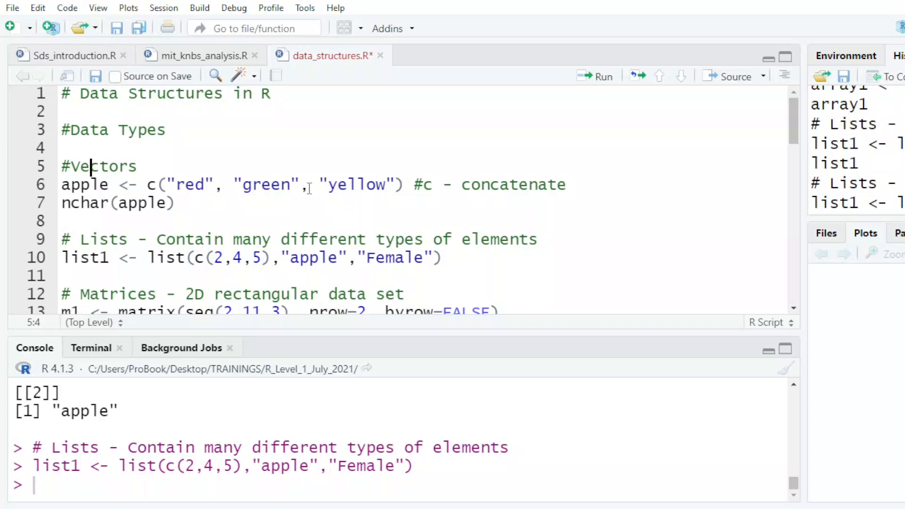
left_click(100, 185)
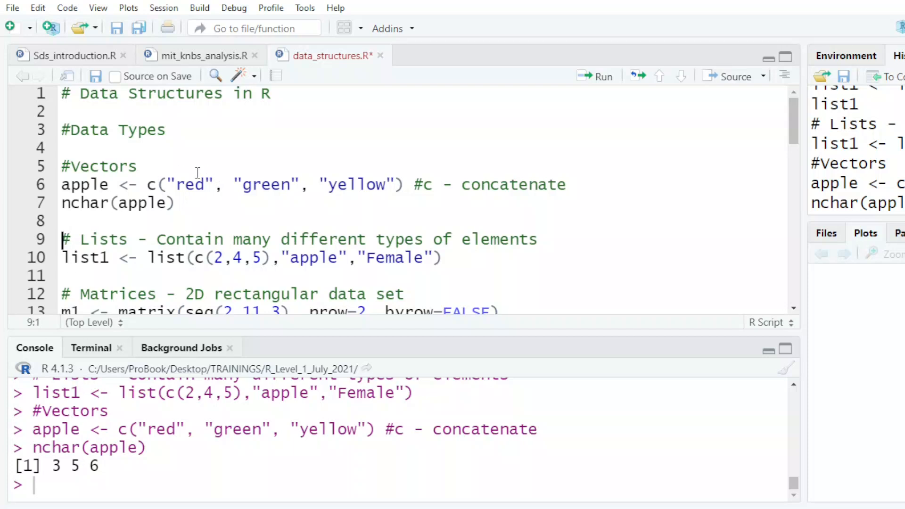
mouse_move(266, 289)
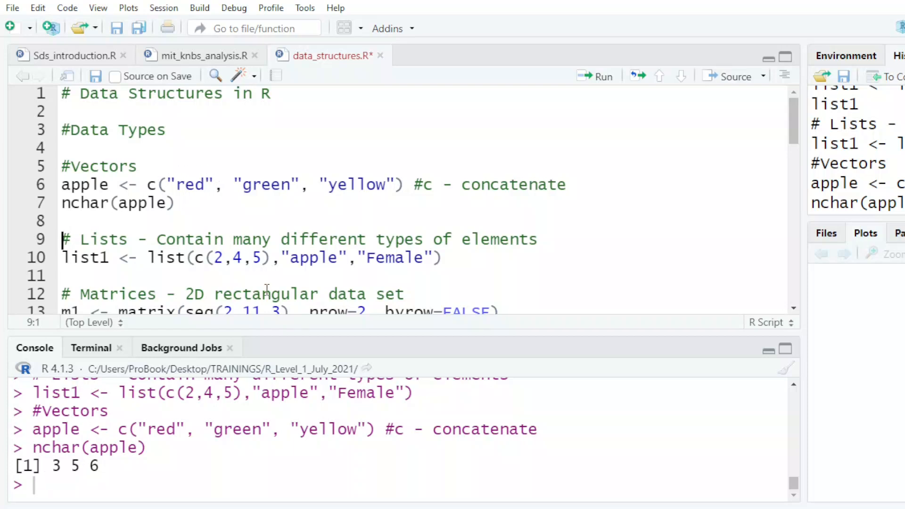
mouse_move(89, 204)
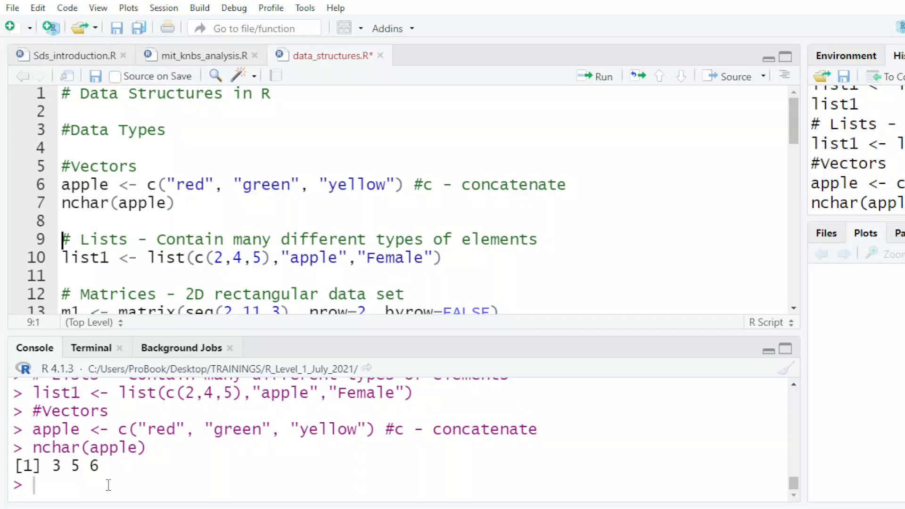
type("apple")
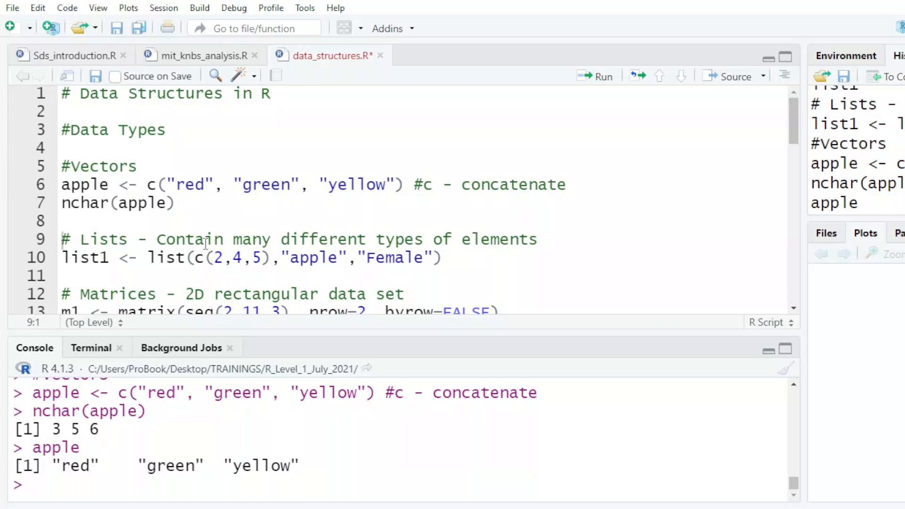
mouse_move(185, 208)
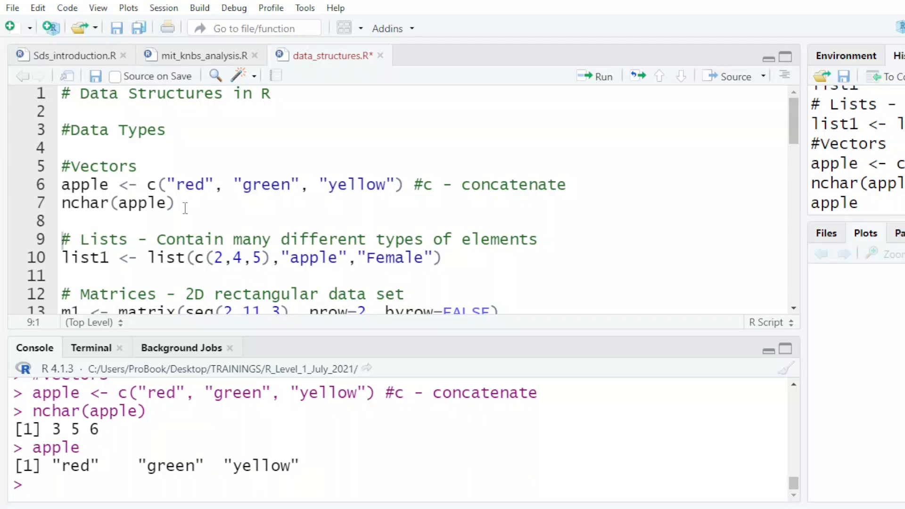
- Add nos1 <- c(1:10) as line 8, run it, and print nos1 showing 1 to 10
type("no")
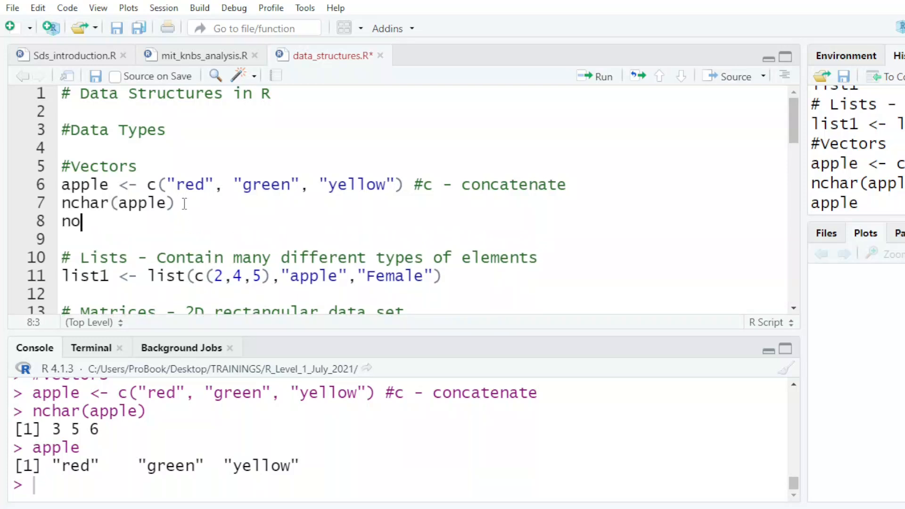
type("s1 <- c(1")
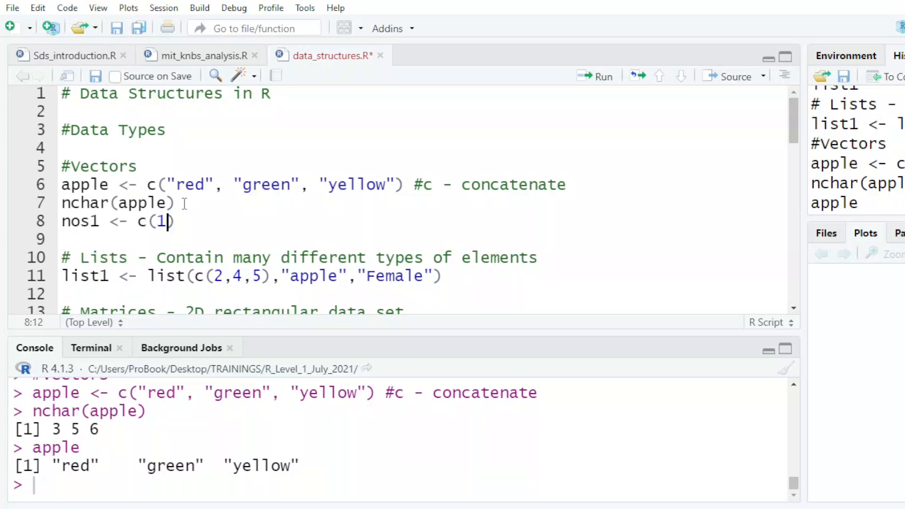
type(":10")
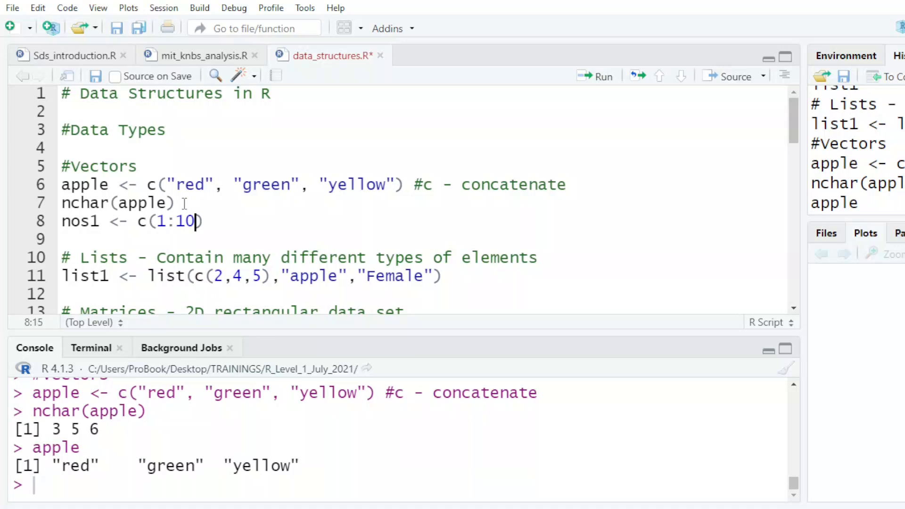
left_click(89, 221)
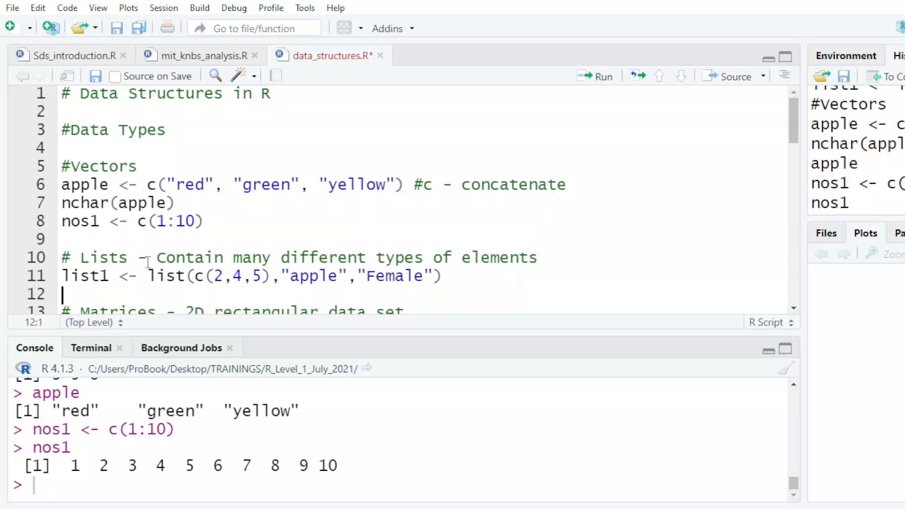
- Append nos1 and apple to list1, run it, and print list1's five elements
scroll("down", 3)
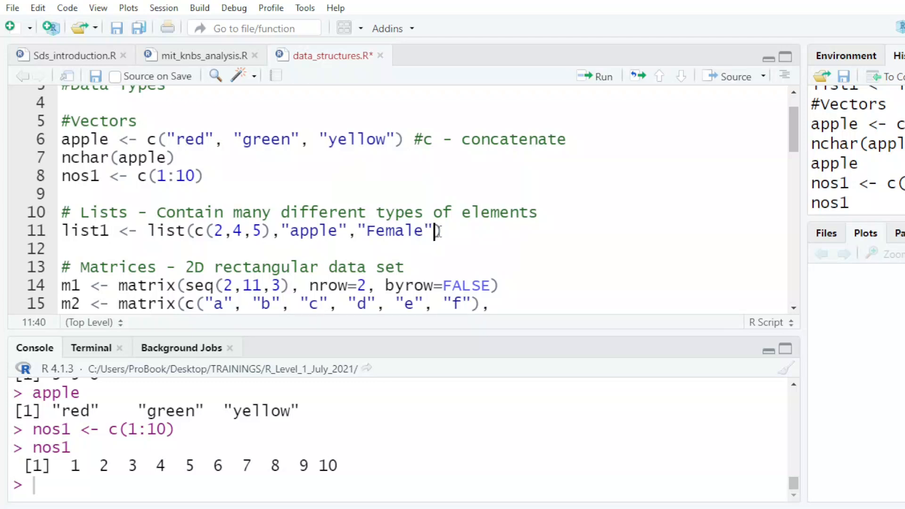
type(",nos1")
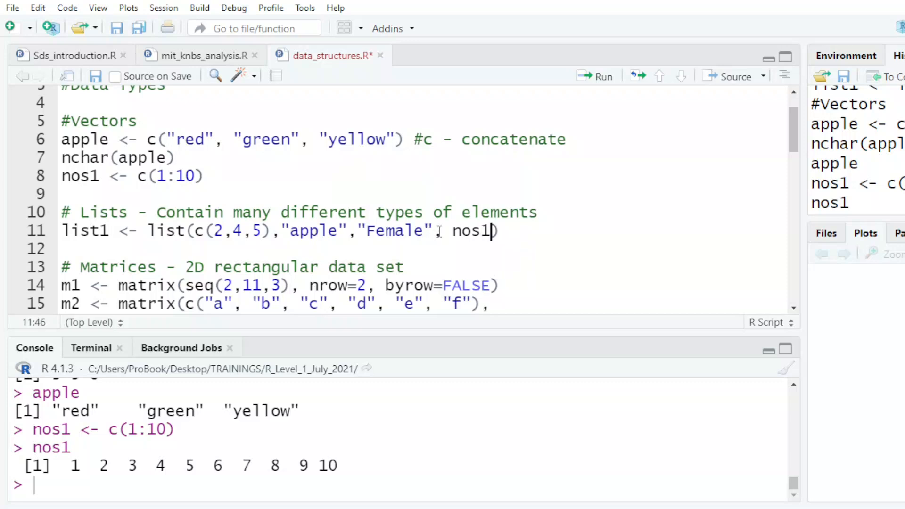
type(", a")
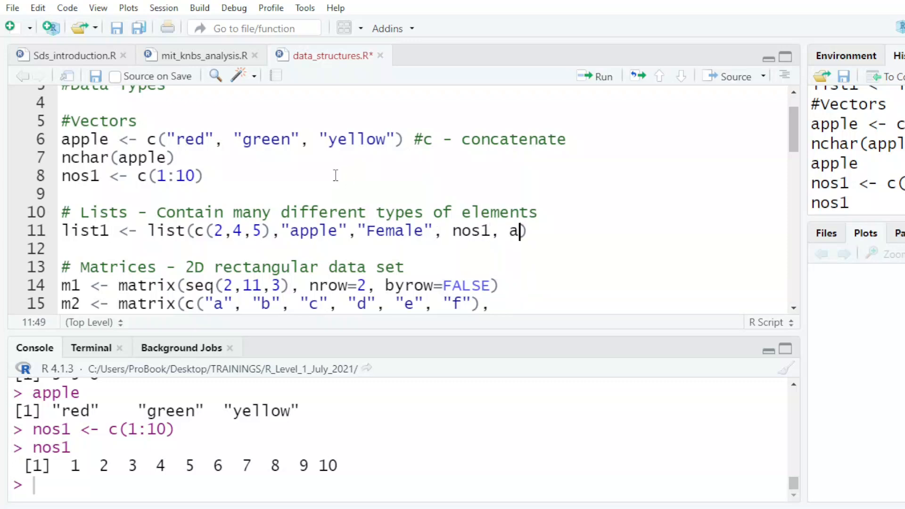
type("pple")
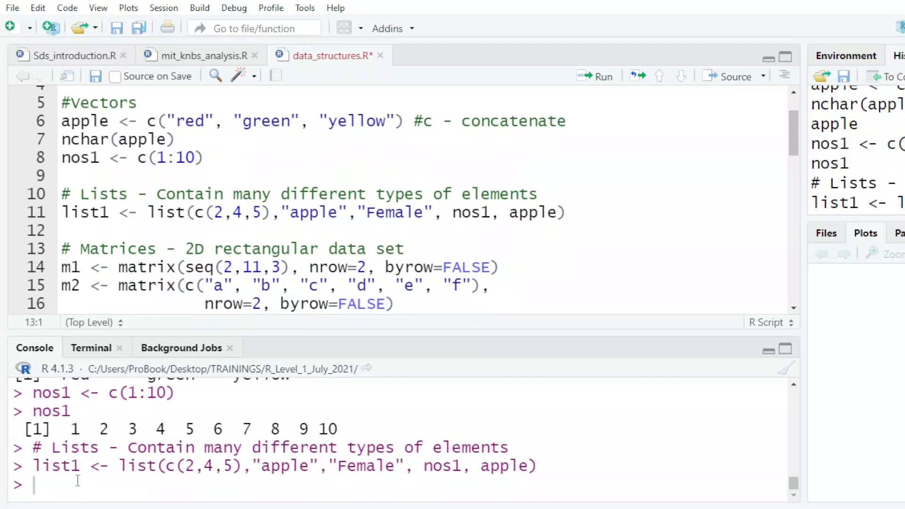
type("list")
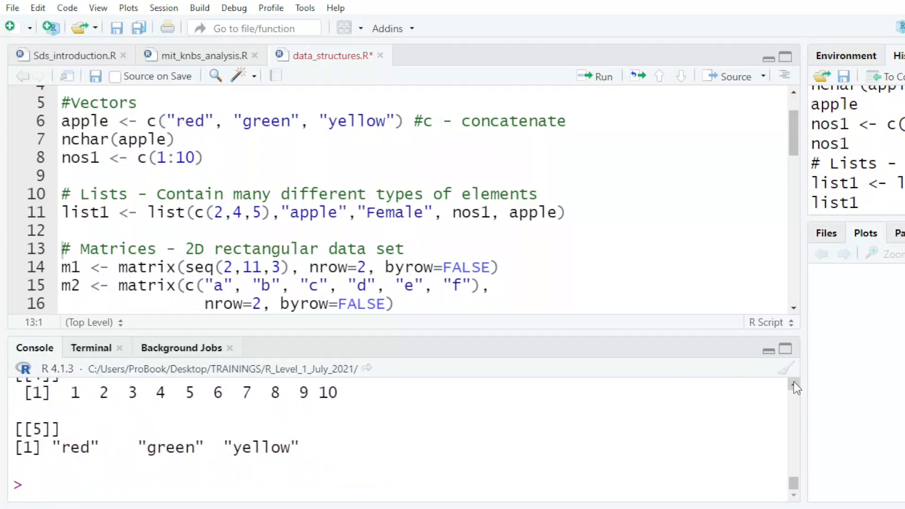
scroll("up", 3)
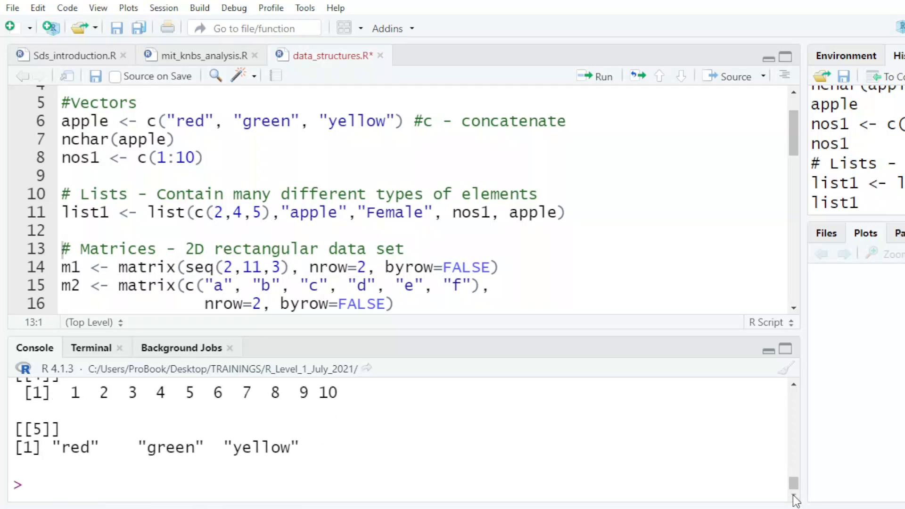
mouse_move(534, 208)
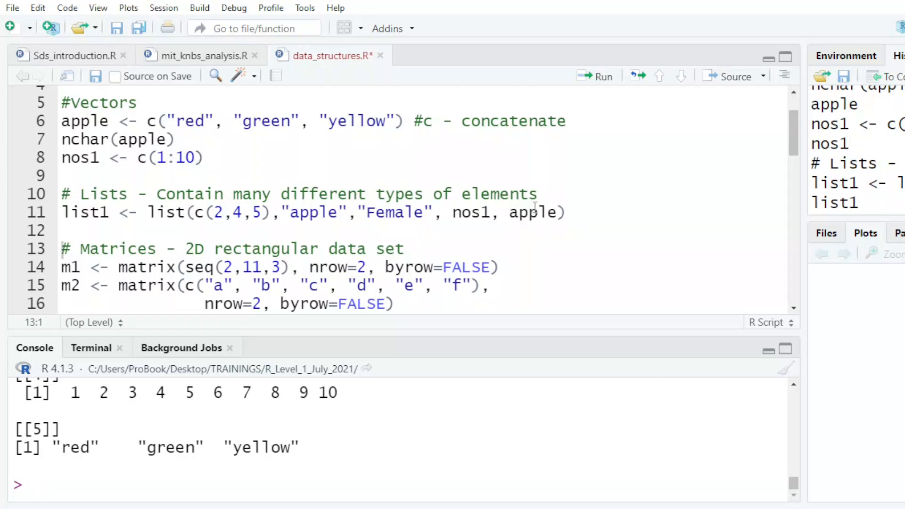
mouse_move(560, 215)
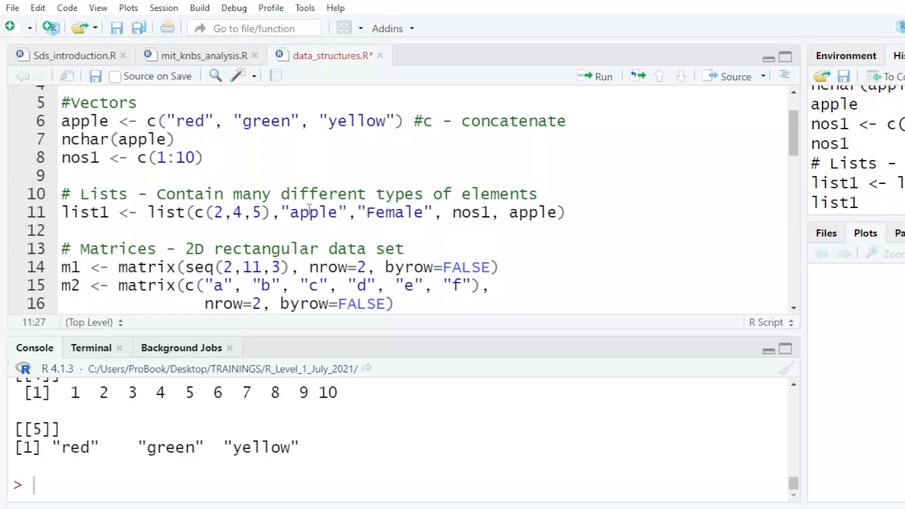
left_click(63, 230)
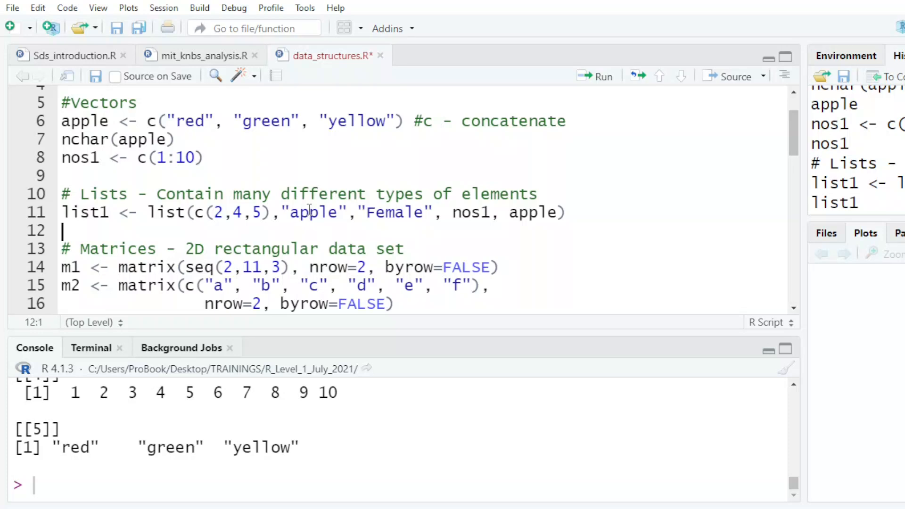
- Add the '#Arrays - any number of dimensions' comment, then run and print matrices m1 and m2
type("#Arrays - any number of dimensions")
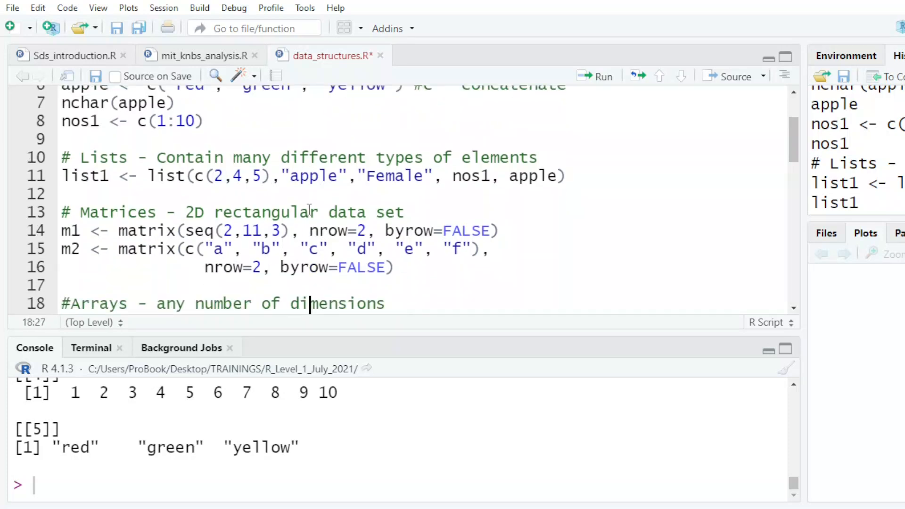
left_click(177, 231)
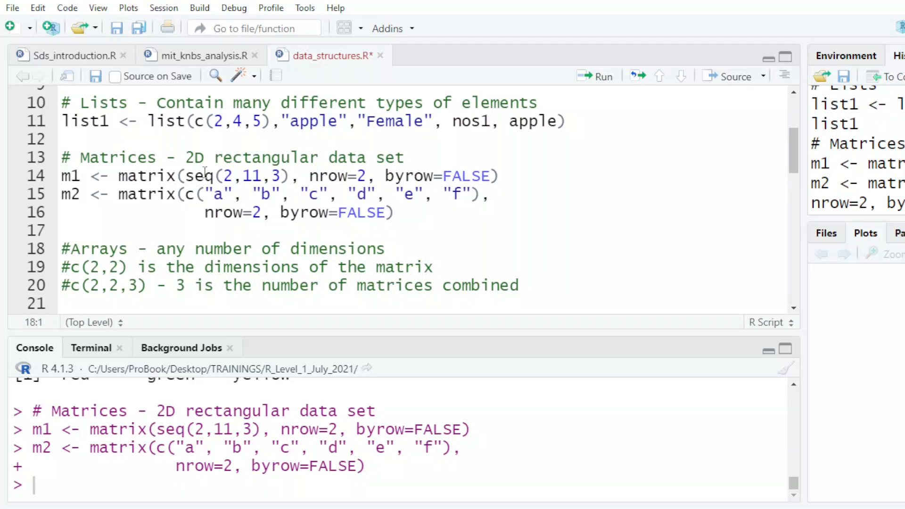
mouse_move(258, 182)
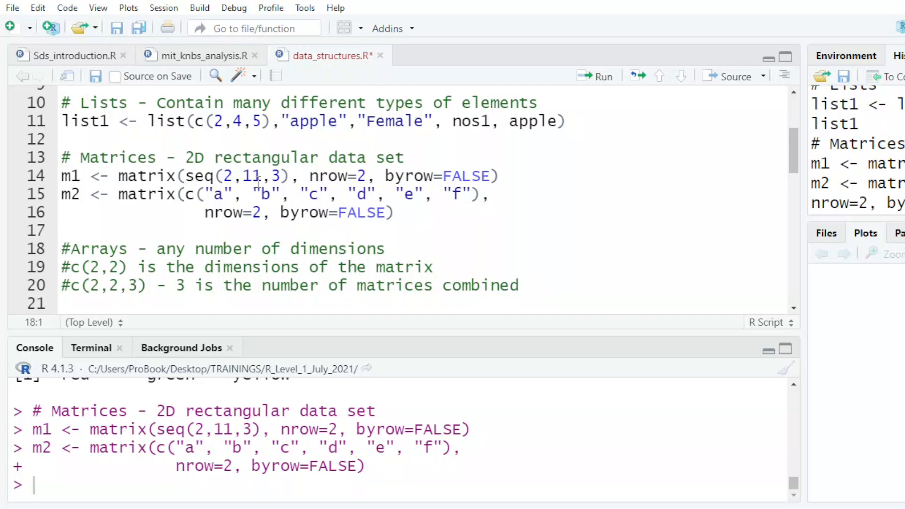
mouse_move(378, 163)
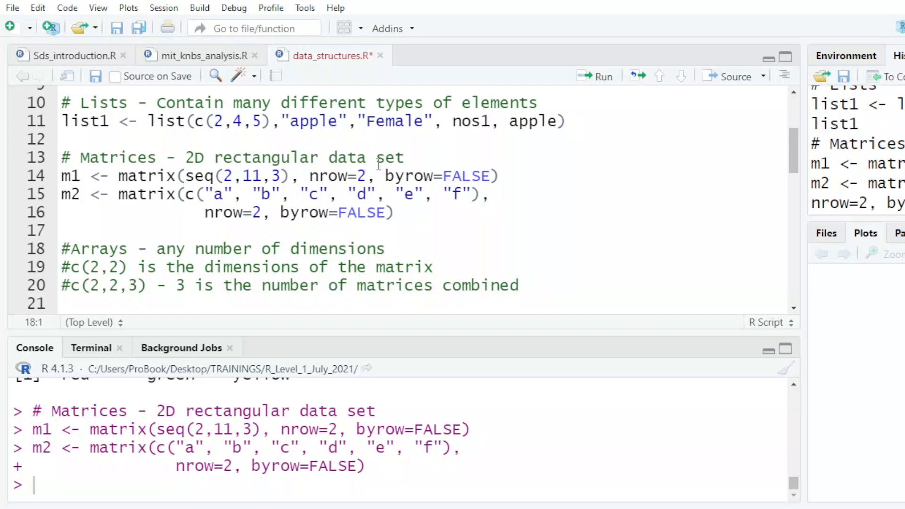
type("m")
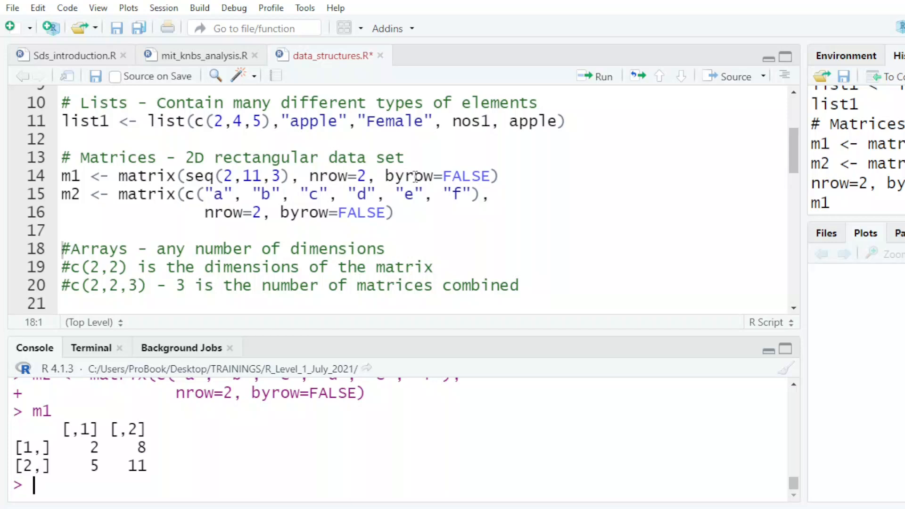
mouse_move(93, 198)
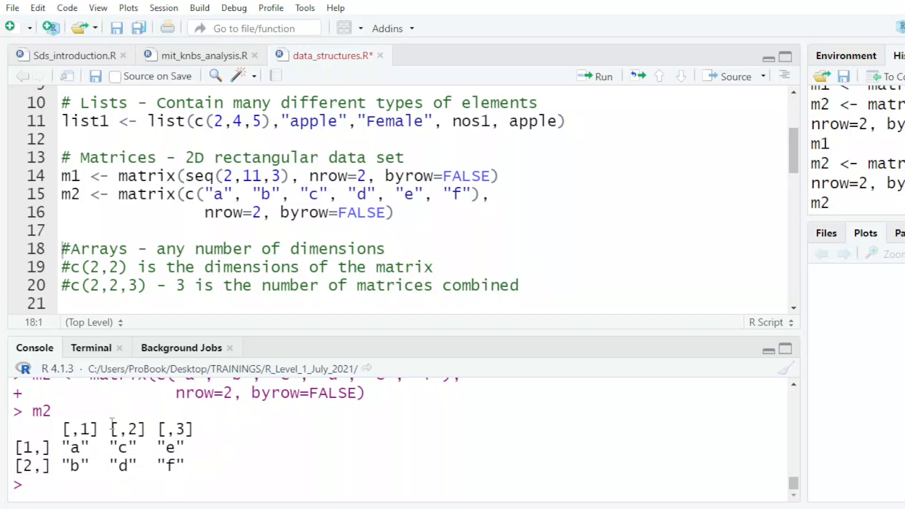
mouse_move(92, 481)
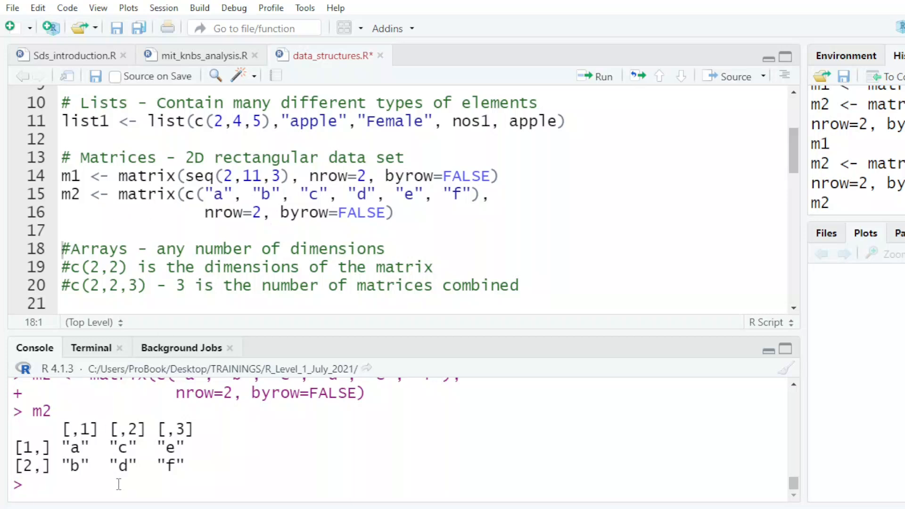
left_click(252, 267)
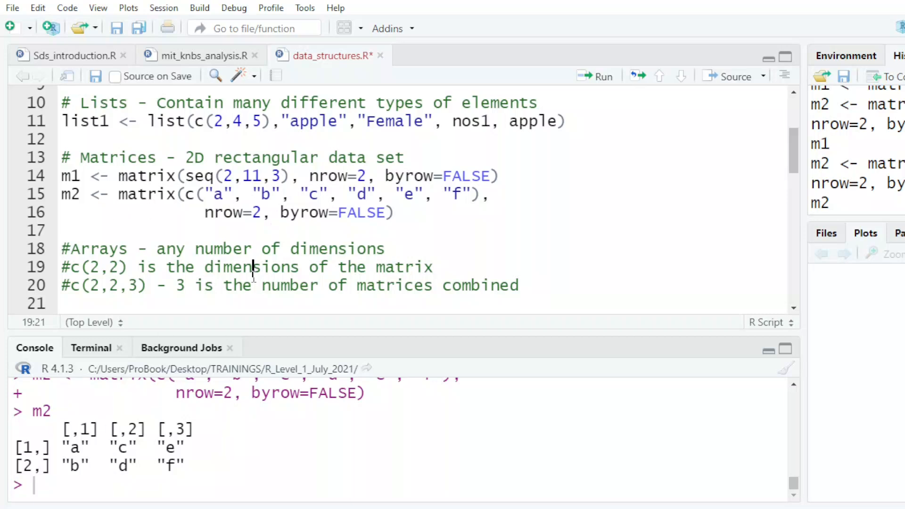
- Add and run det(m1) and solve(m1), giving -18 and the inverse matrix
left_click(119, 229)
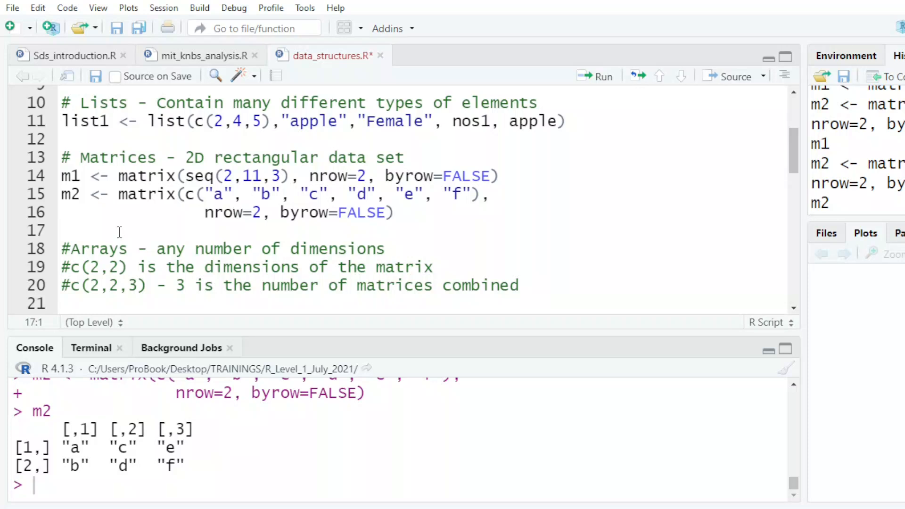
type("det(m1)")
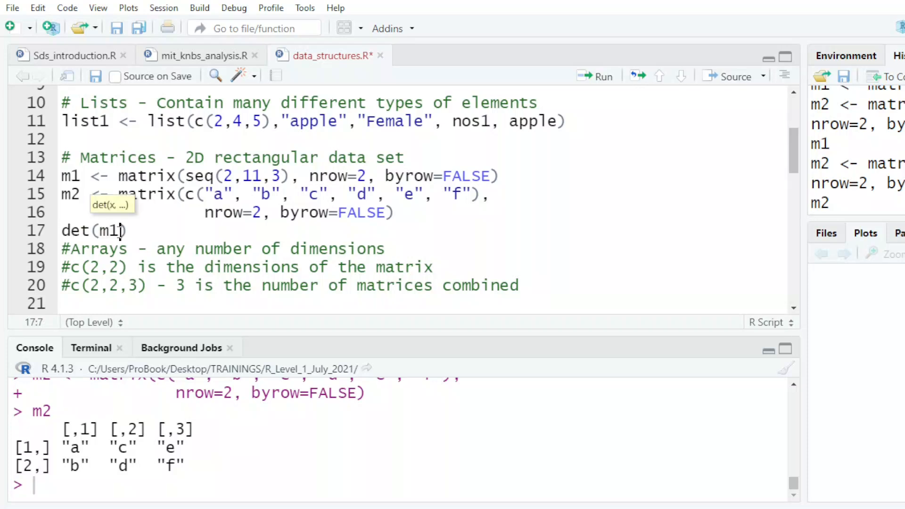
key("Return")
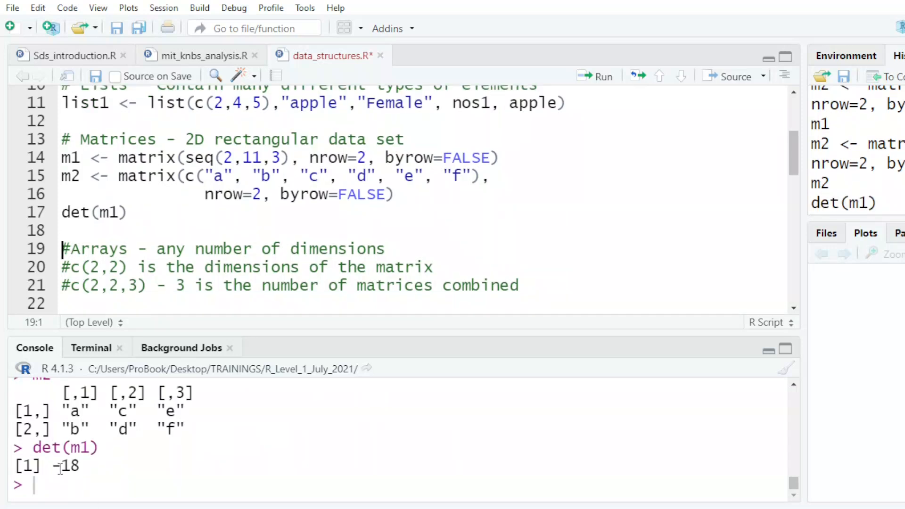
left_click(63, 230)
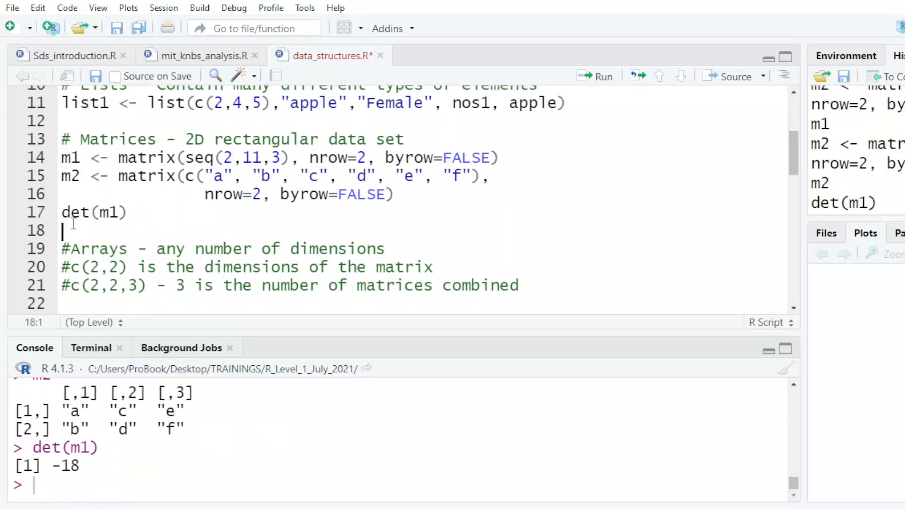
type("solve")
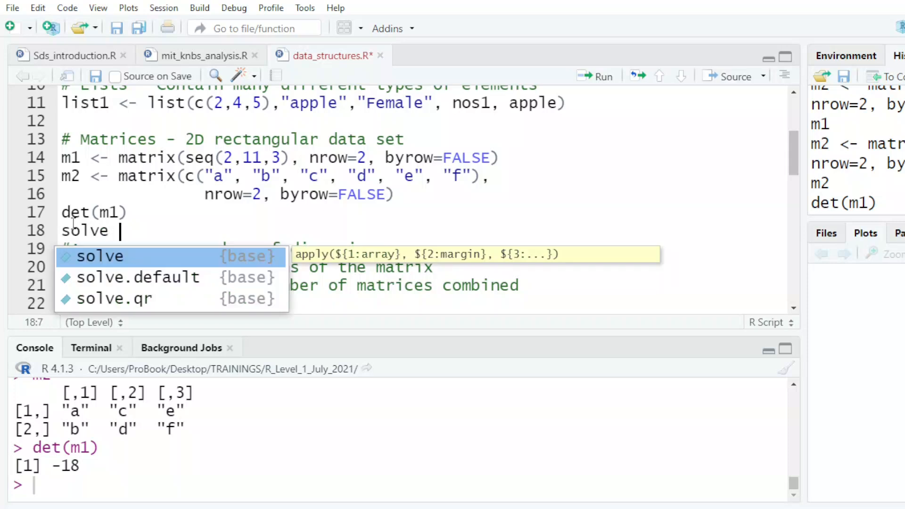
type("(m1")
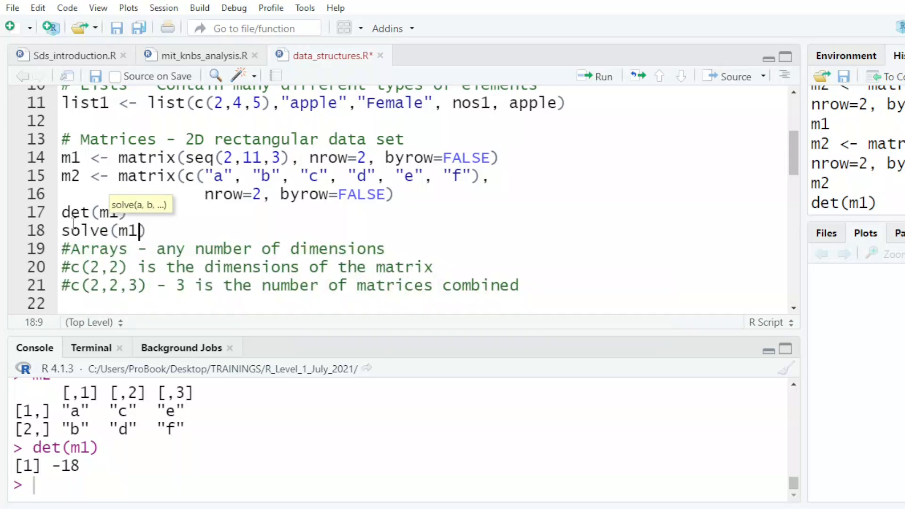
key("Return")
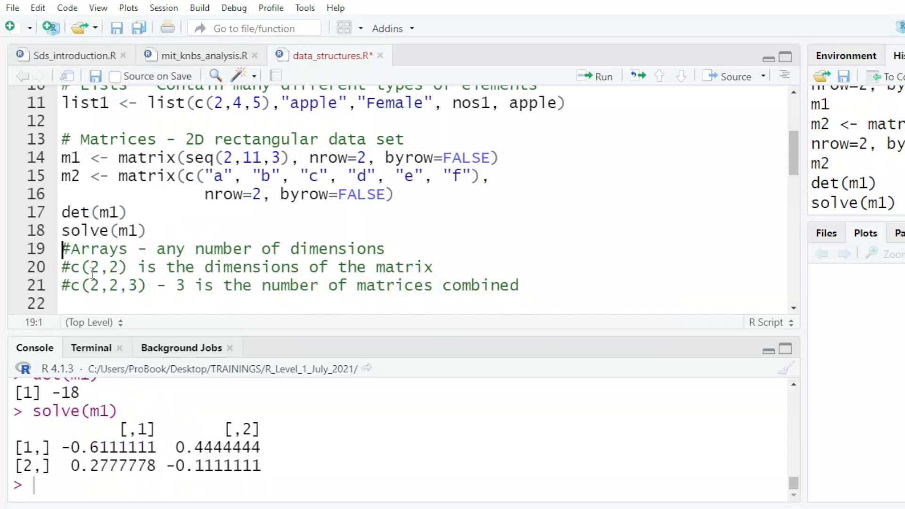
- Add a dim(m1) line below solve(m1) to get dimensions 2 2
left_click(147, 231)
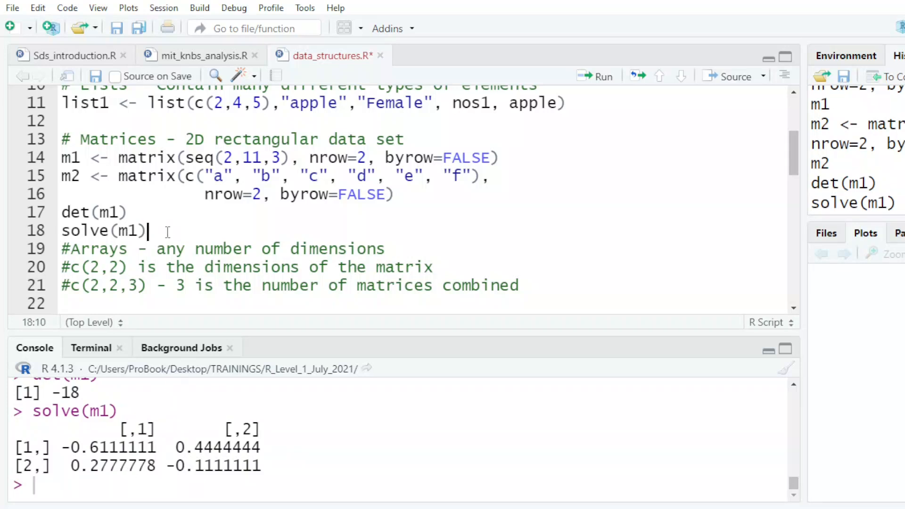
key("enter")
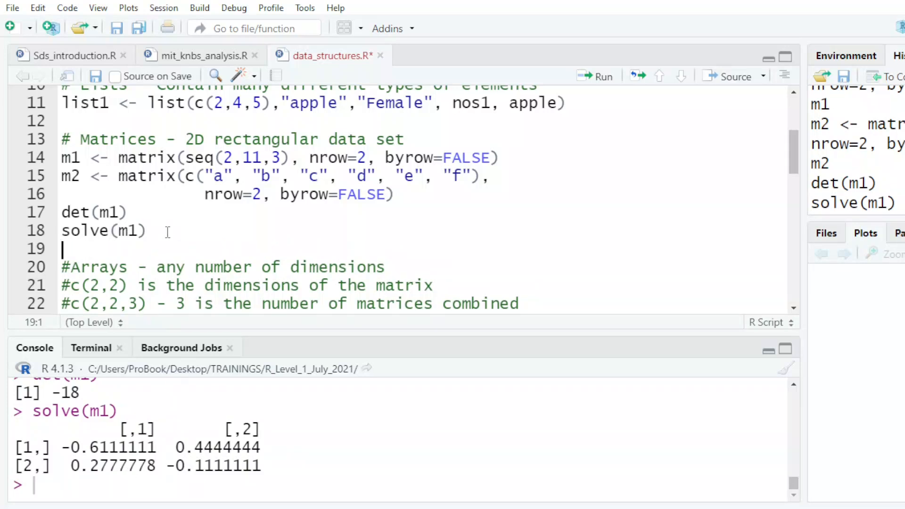
type("dim(m1")
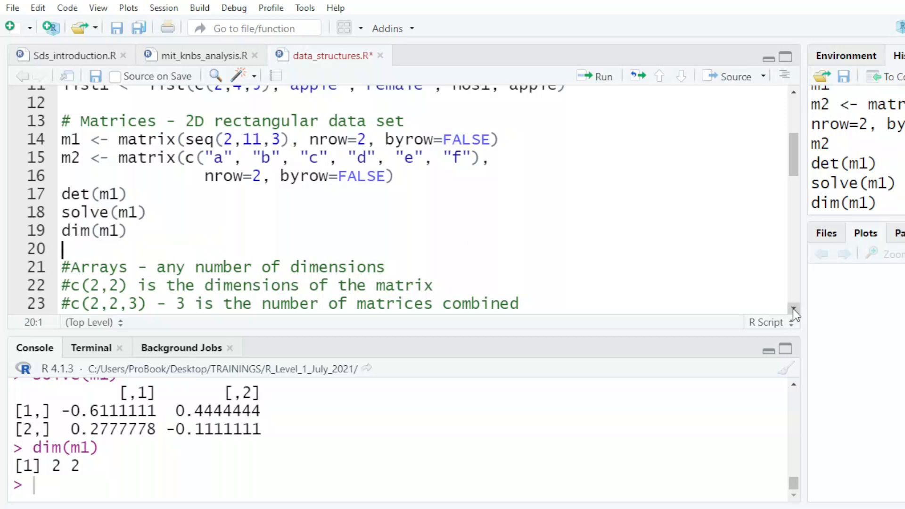
- Build and print array1 with dimensions 2,2,3, then add class(f) and nlevels(f) lines
scroll("down", 3)
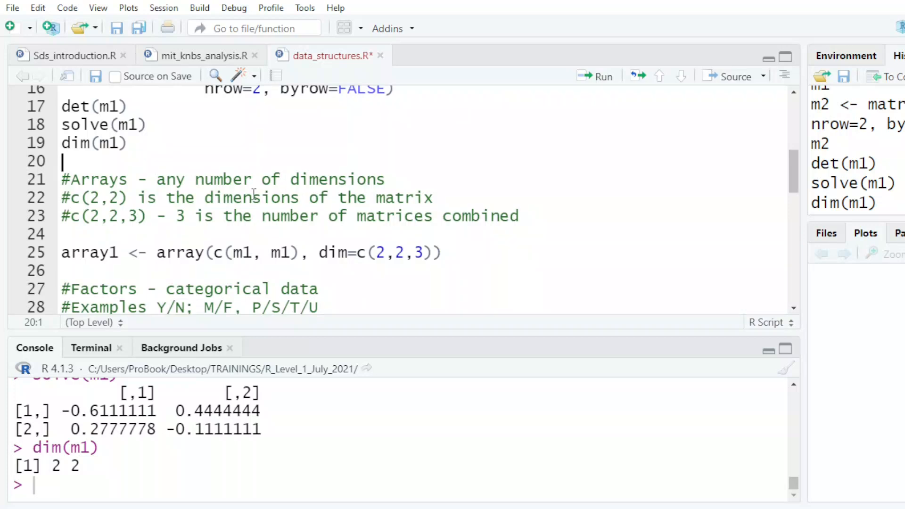
mouse_move(193, 252)
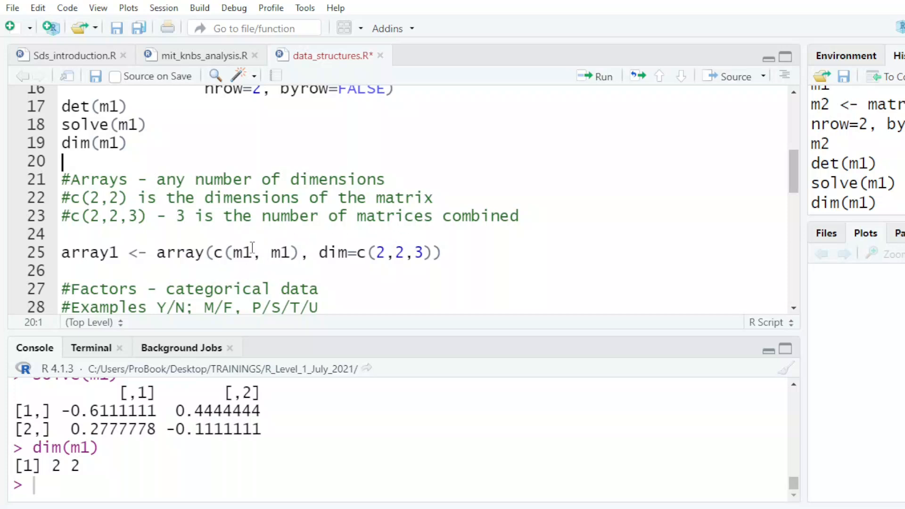
mouse_move(360, 234)
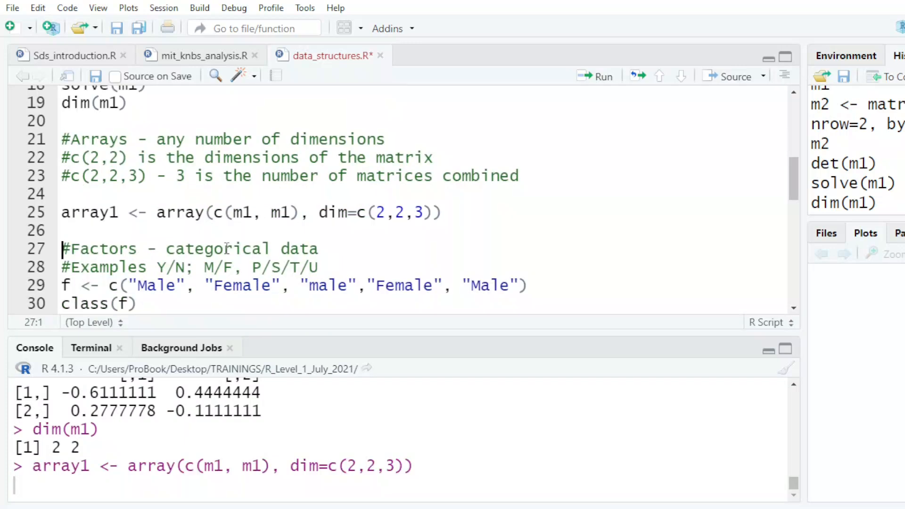
type("ar")
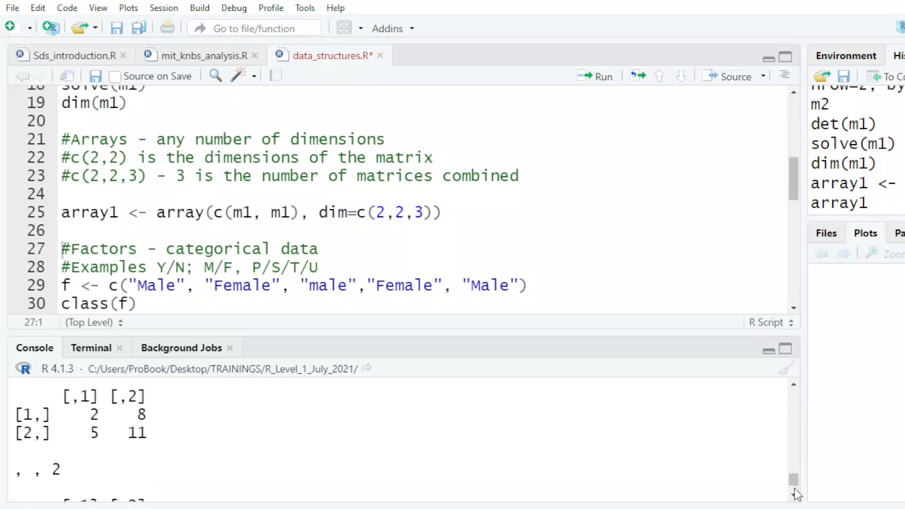
scroll("down", 3)
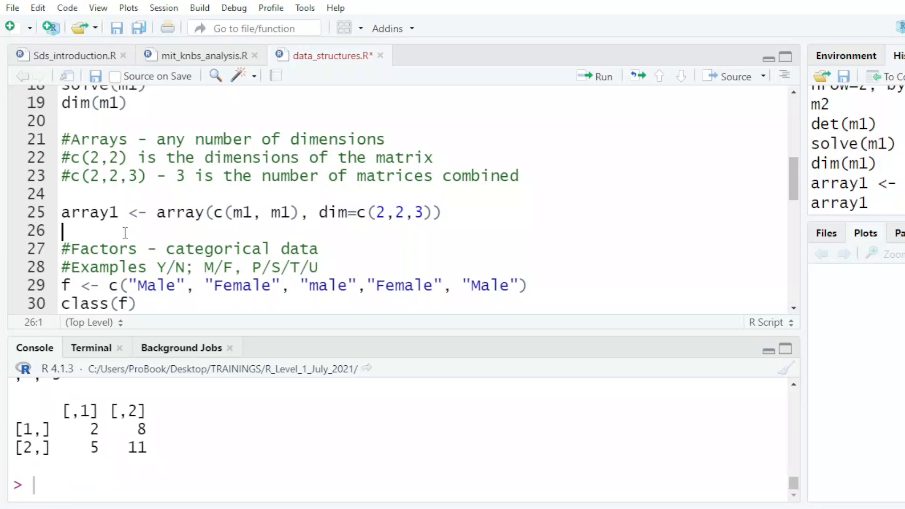
type("array1")
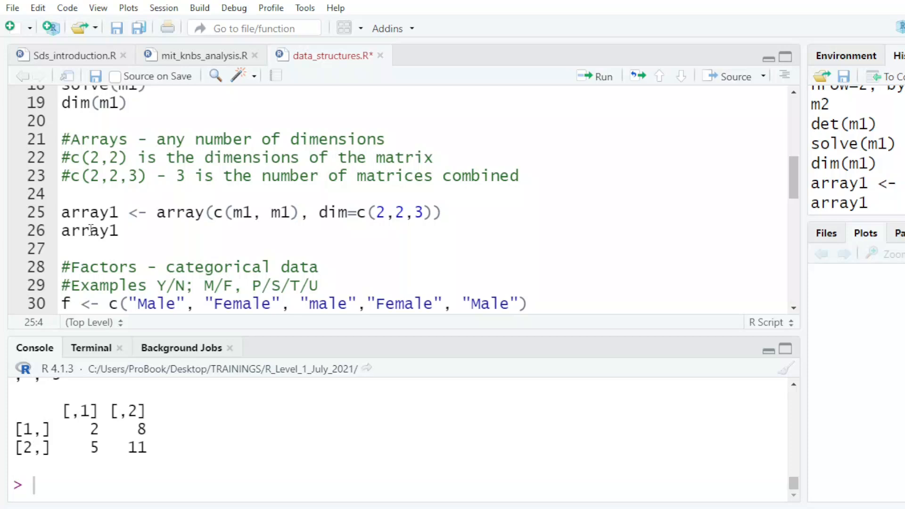
type("class(f)")
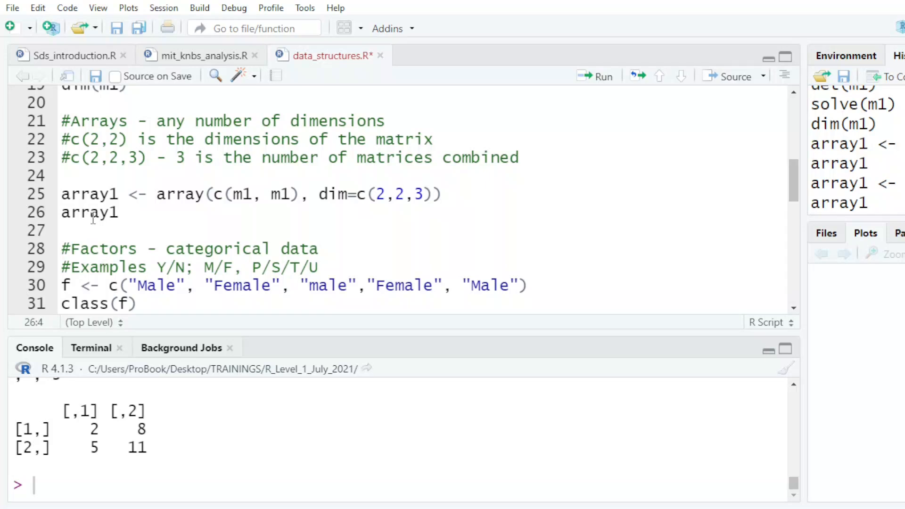
type("nlevels(f)")
type("class(ff)")
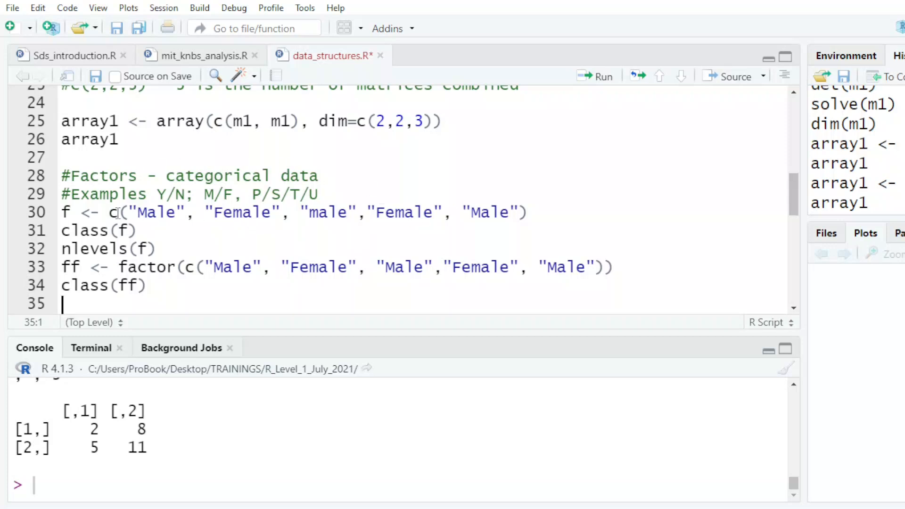
- Run the f and ff lines: f is character with 0 levels, ff a 2-level factor
left_click(603, 76)
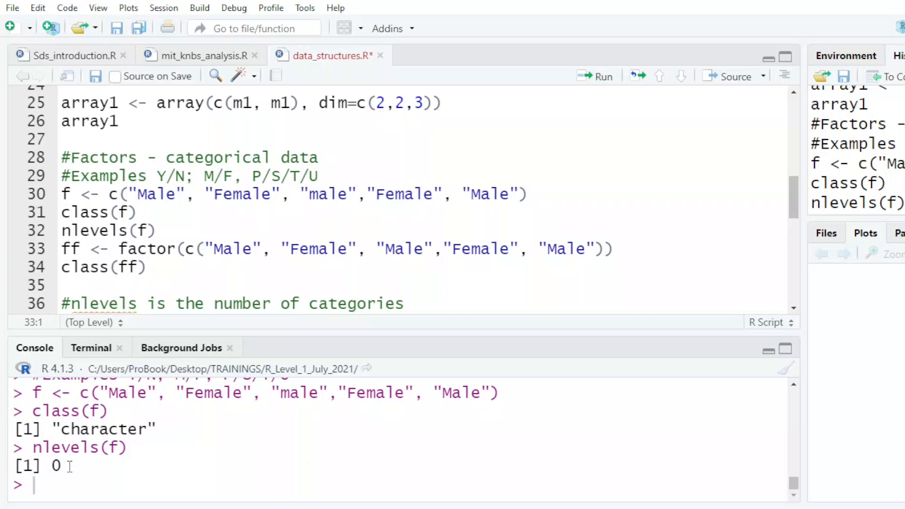
mouse_move(17, 179)
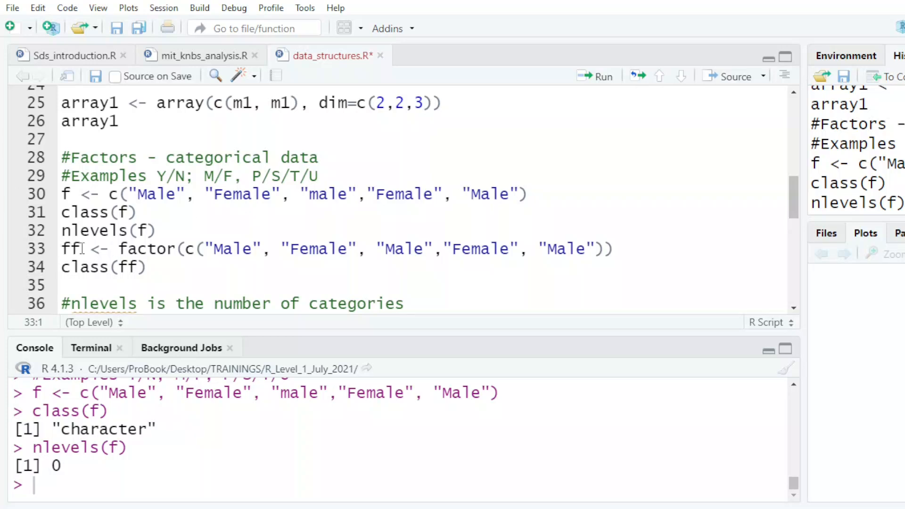
left_click(156, 249)
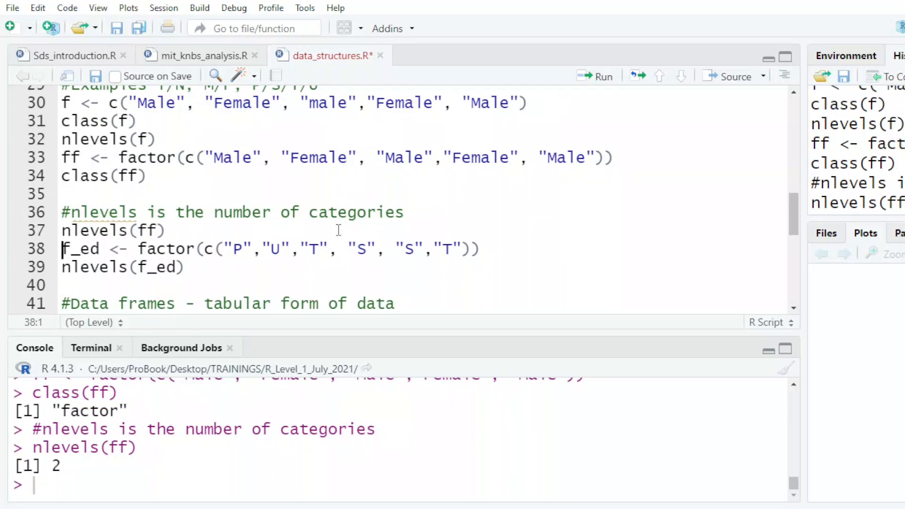
left_click(167, 230)
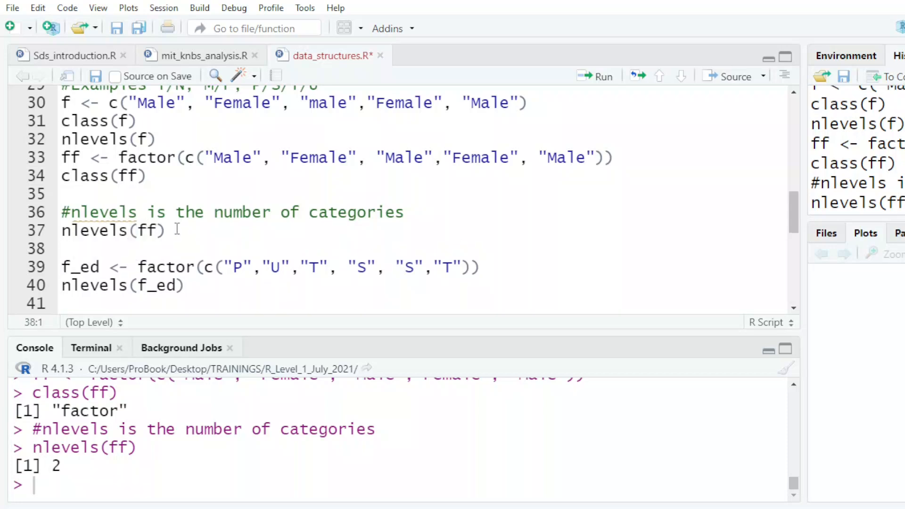
- Change the last 'Male' to 'male' for 3 levels, restore it, and run f_ed for 4 levels
left_click(557, 157)
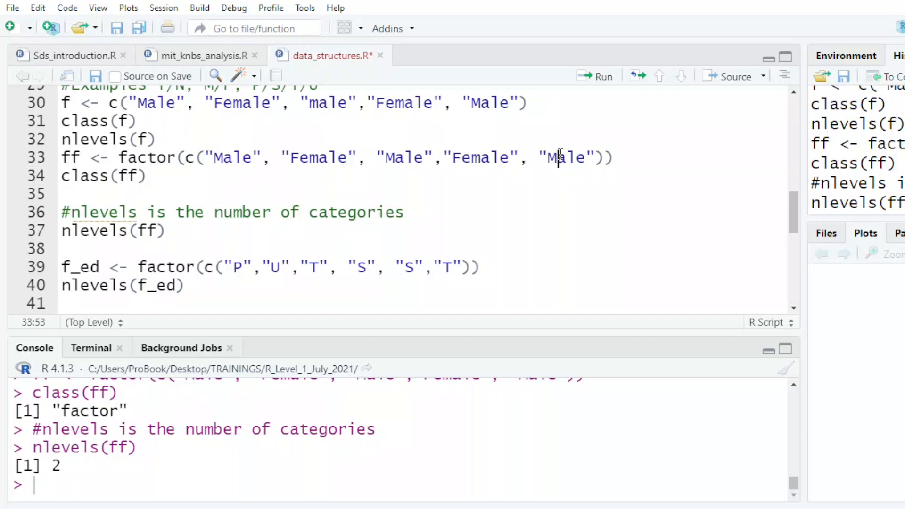
key("Backspace")
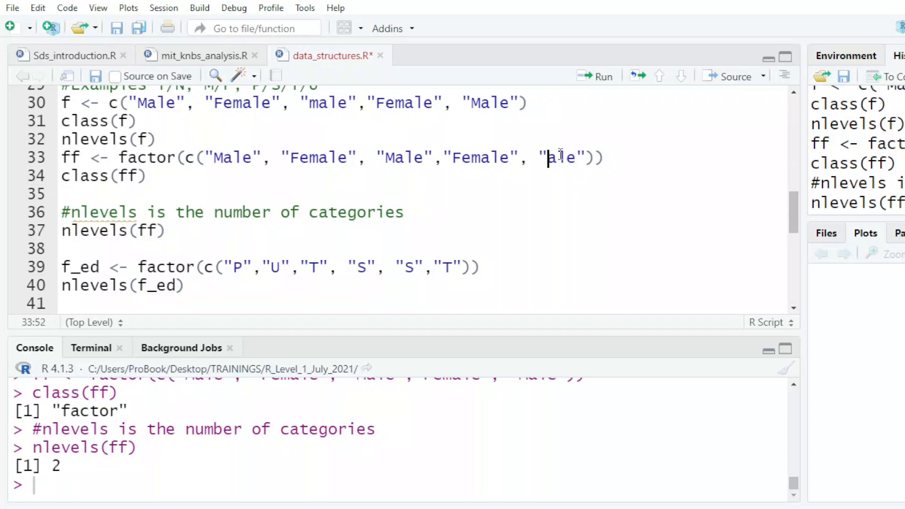
type("m")
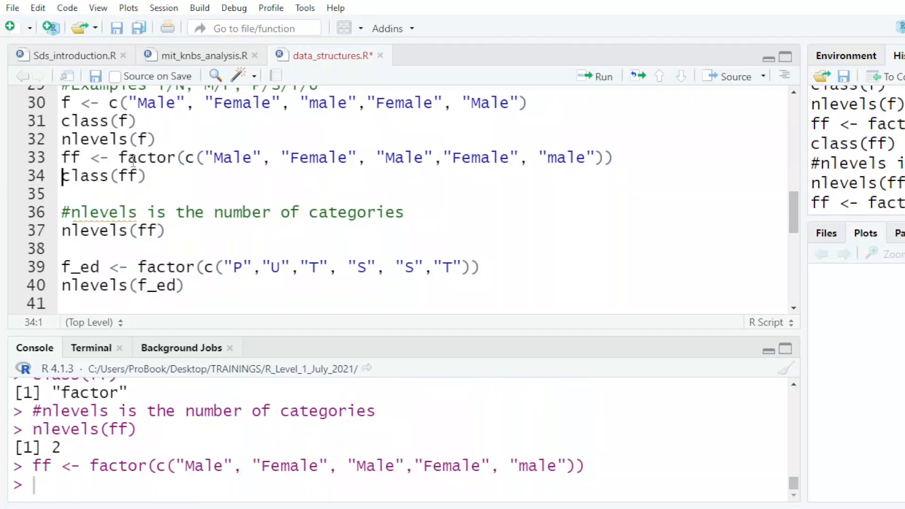
key("Return")
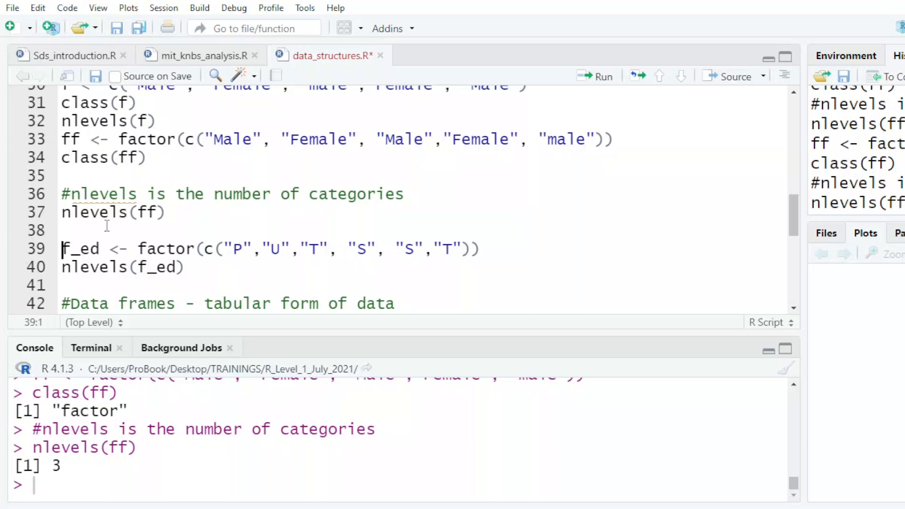
mouse_move(440, 119)
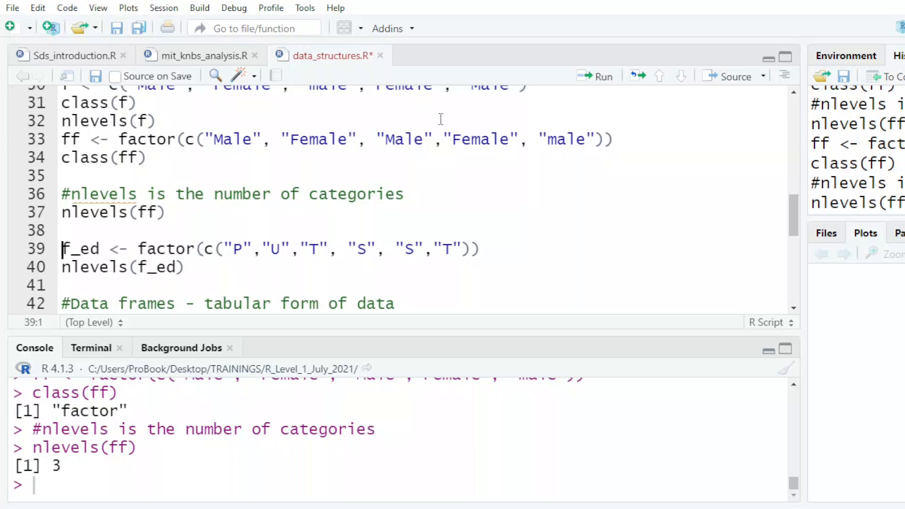
left_click(555, 139)
type("M")
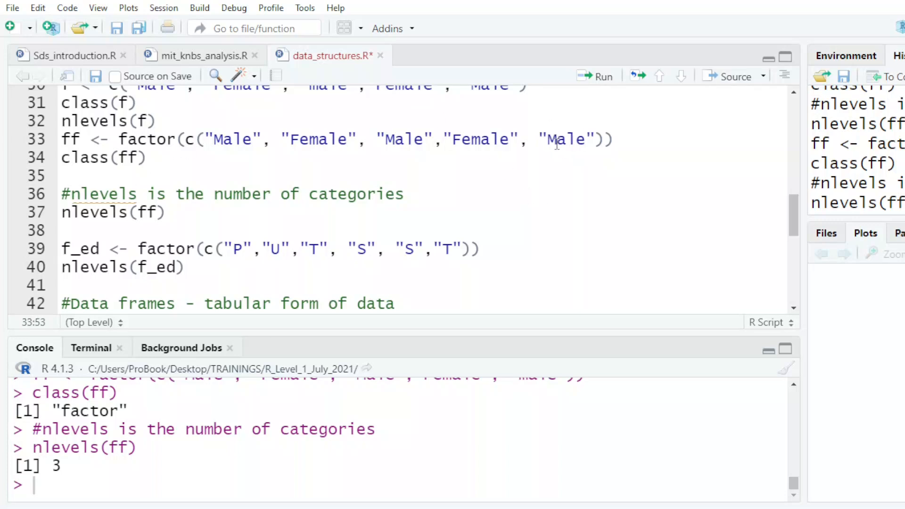
left_click(146, 139)
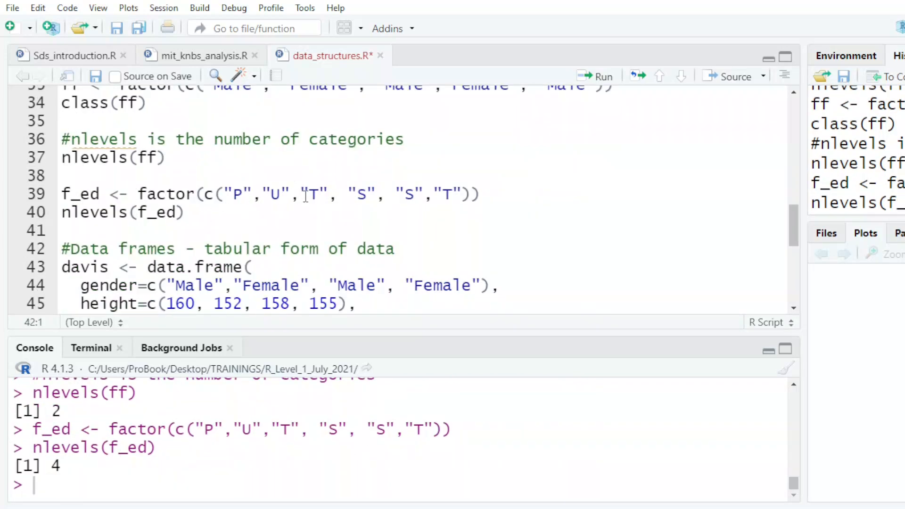
mouse_move(104, 429)
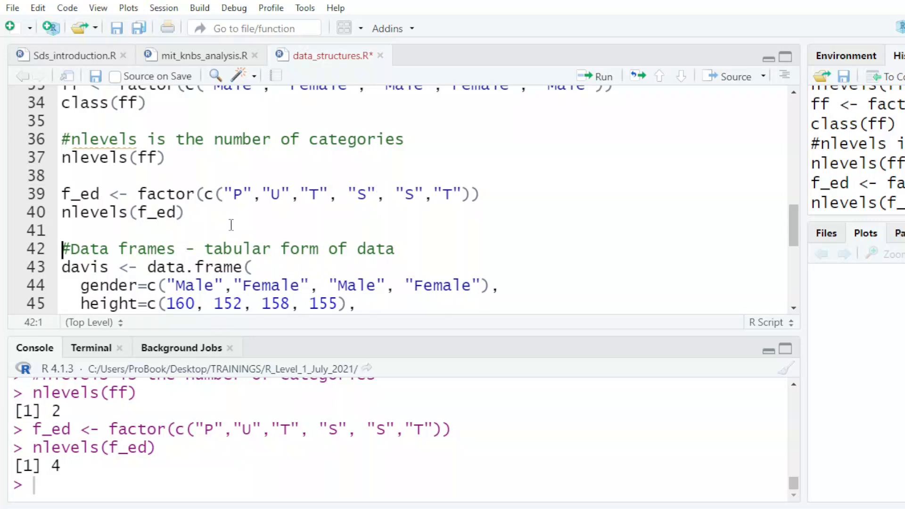
- Run the data.frame block and print davis with its four rows of gender, height, weight, education
left_click(61, 229)
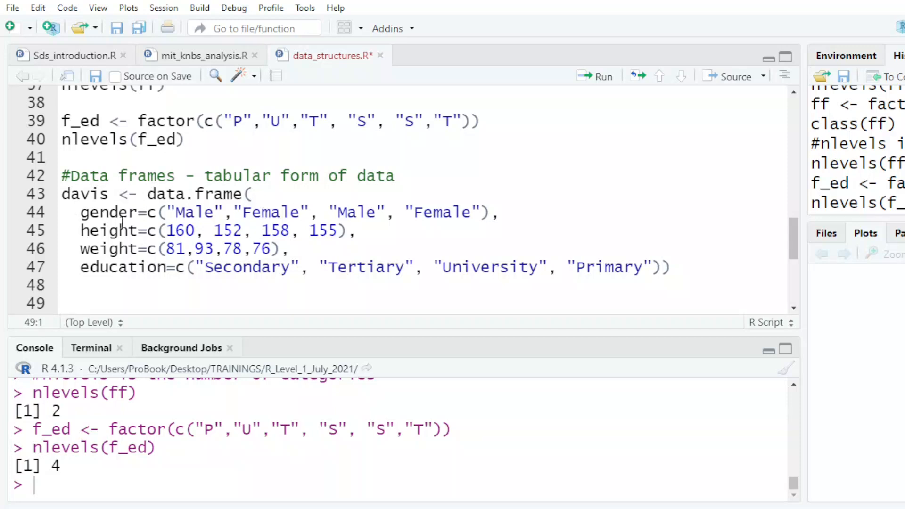
mouse_move(141, 249)
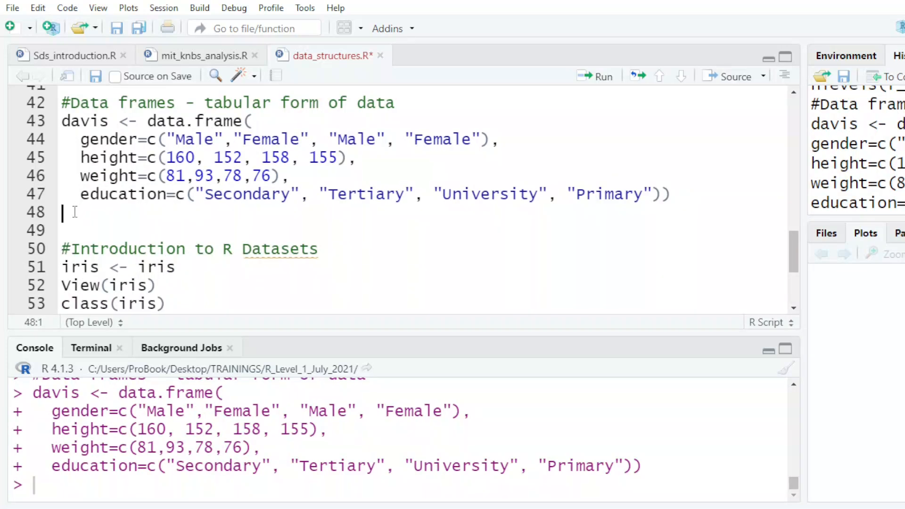
type("davis")
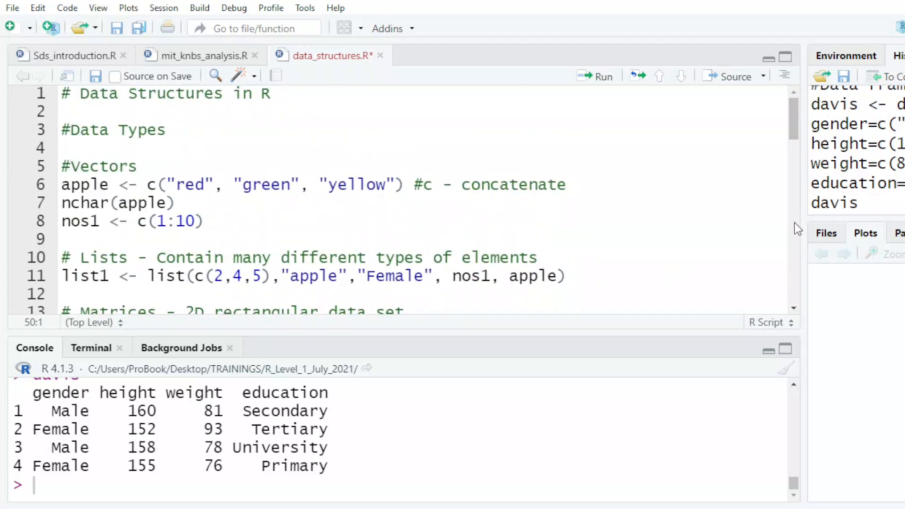
scroll("down", 3)
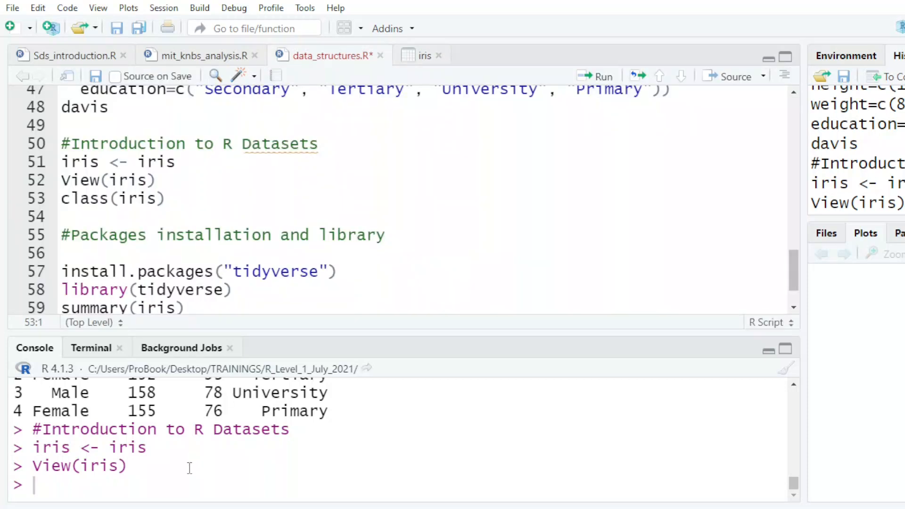
- Type datasets:: in the console and scroll the autocomplete list of built-in datasets
type("dat")
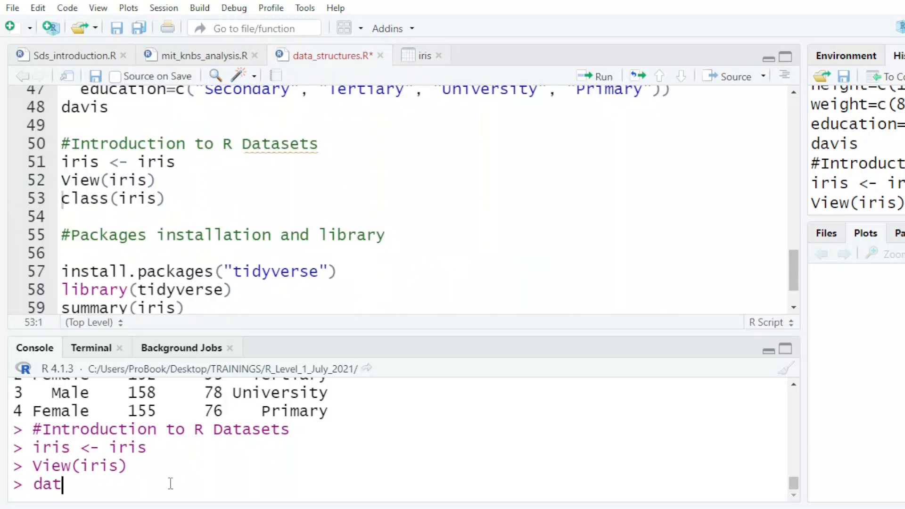
type("asets")
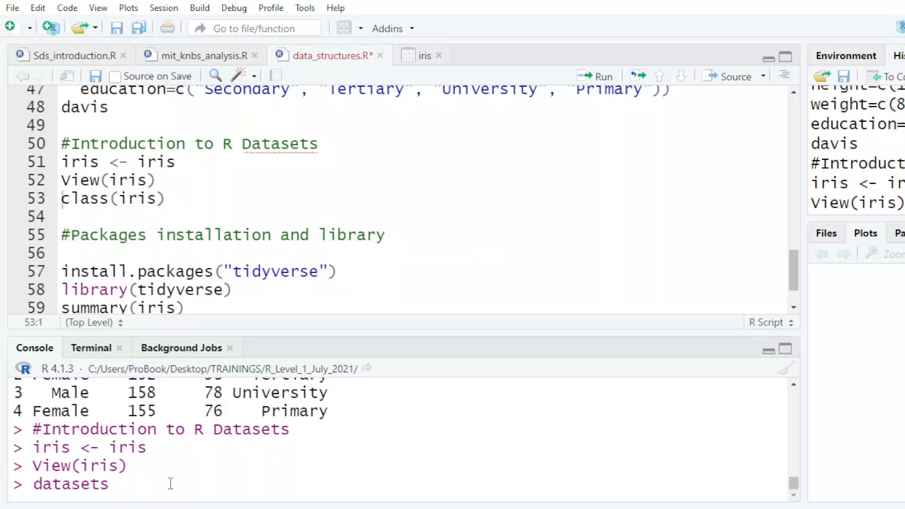
type("::")
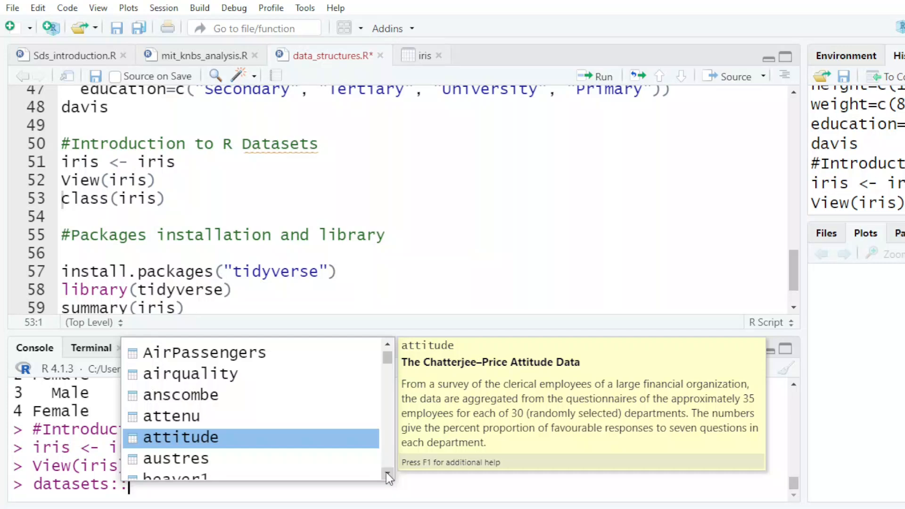
scroll("down", 3)
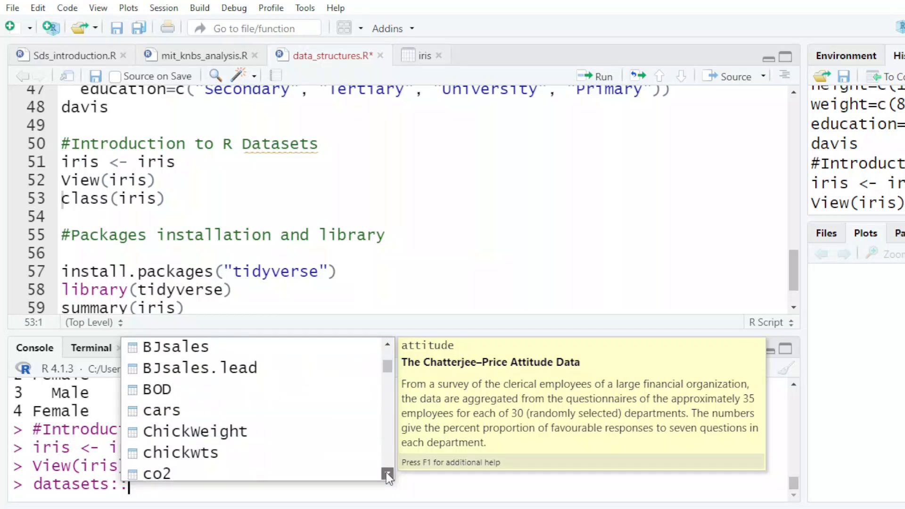
scroll("down", 3)
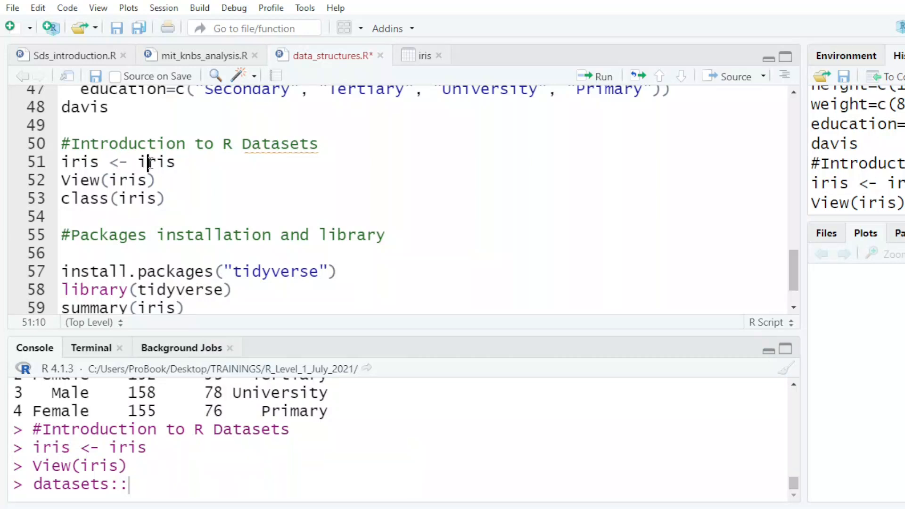
- Scroll through the iris data table, then return to the data_structures.R script
left_click(425, 56)
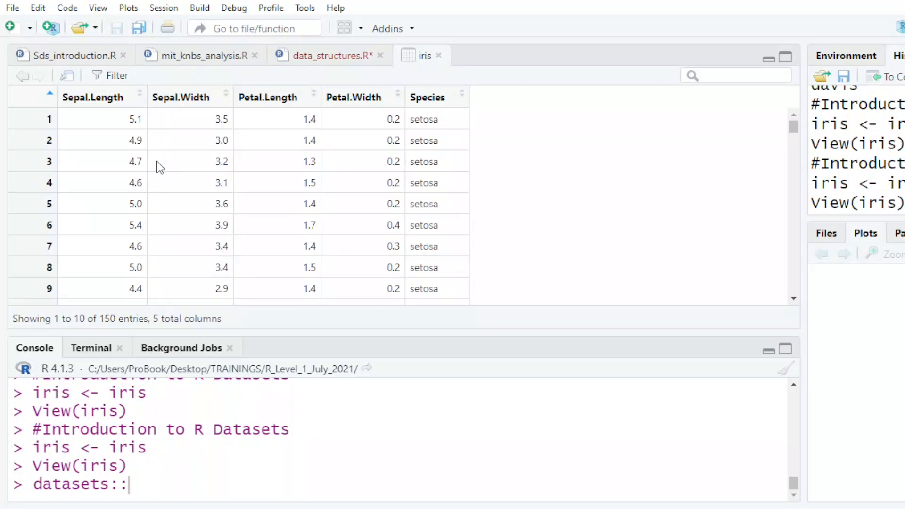
mouse_move(144, 107)
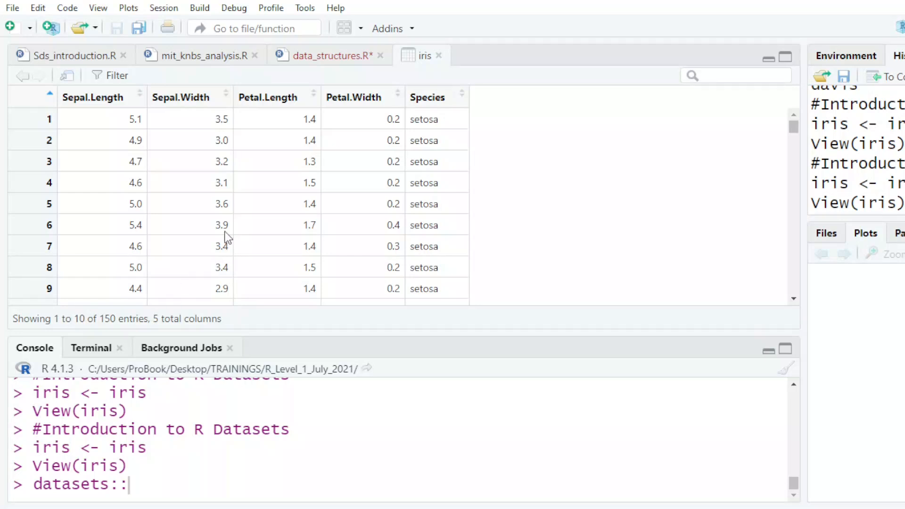
mouse_move(445, 120)
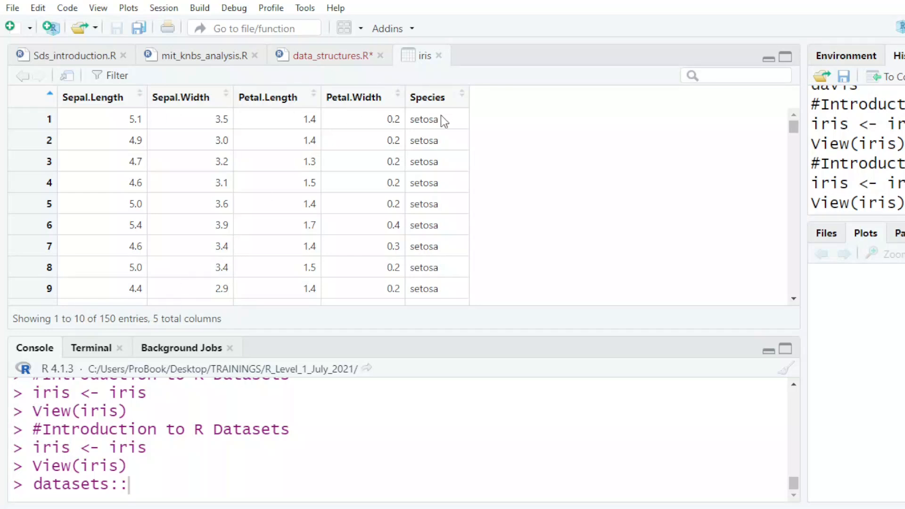
mouse_move(444, 104)
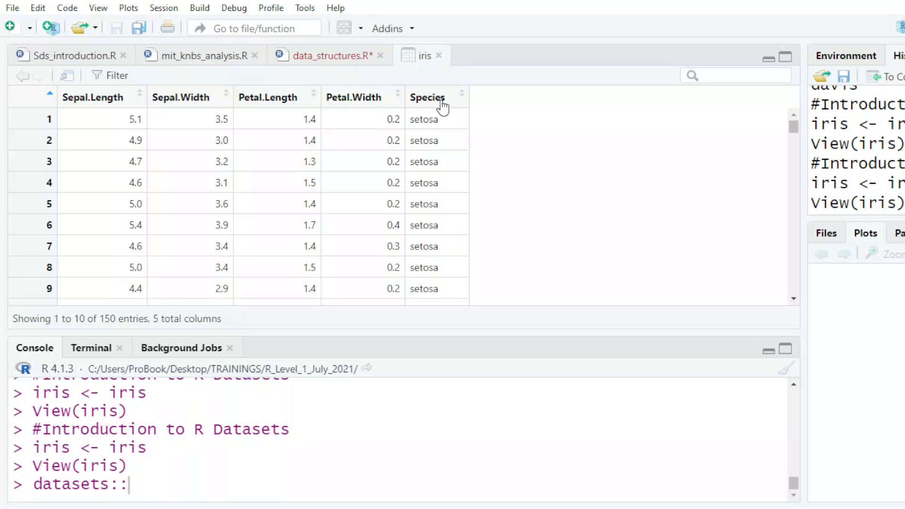
scroll("down", 3)
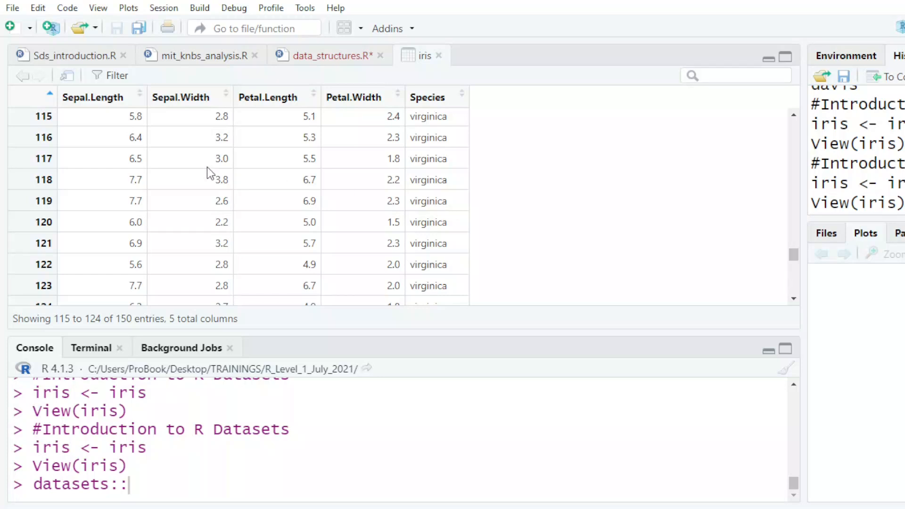
mouse_move(216, 92)
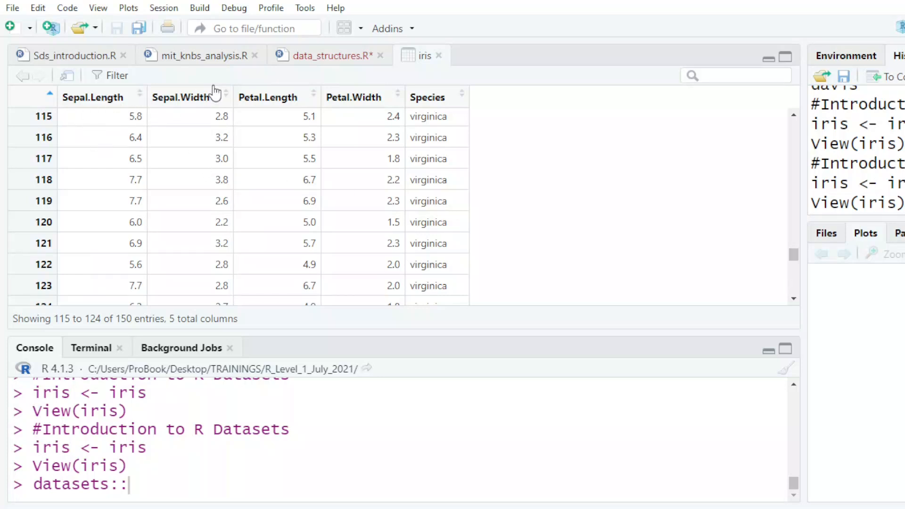
mouse_move(362, 110)
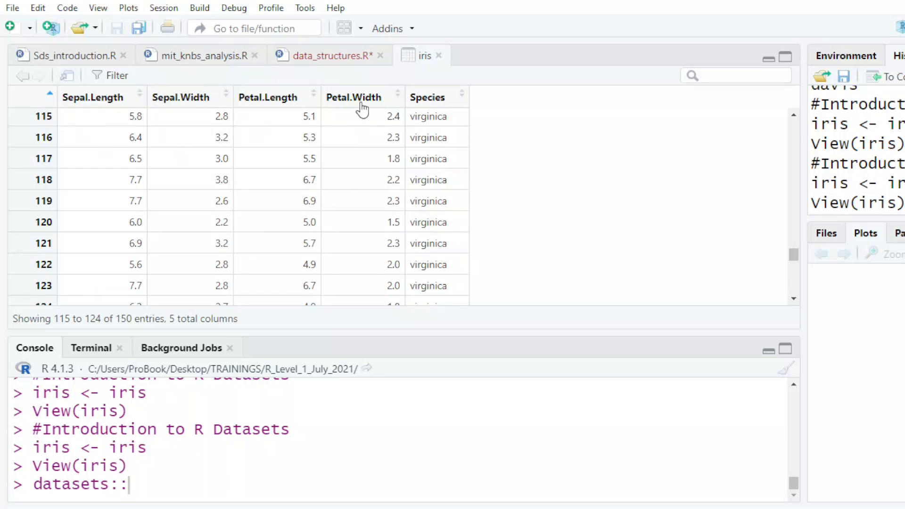
left_click(329, 55)
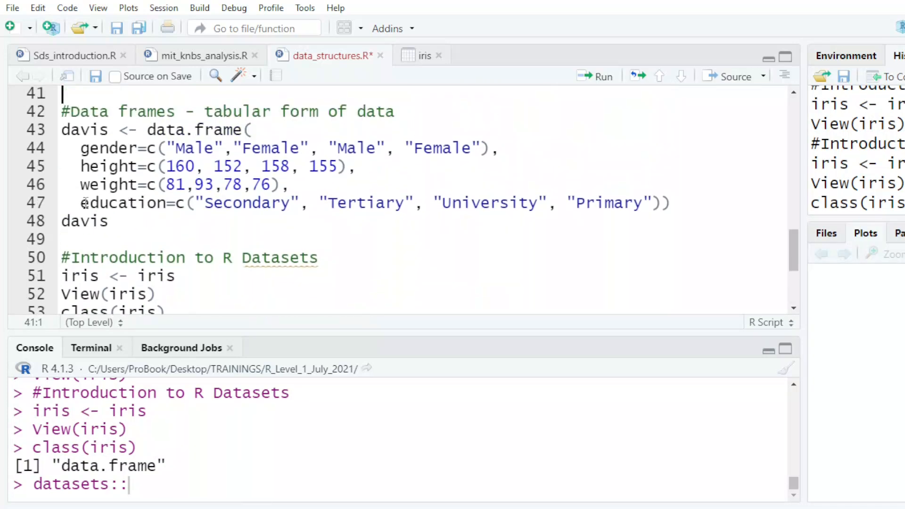
- Add head(iris) and tail(iris) below class(iris) and run them
left_click(63, 149)
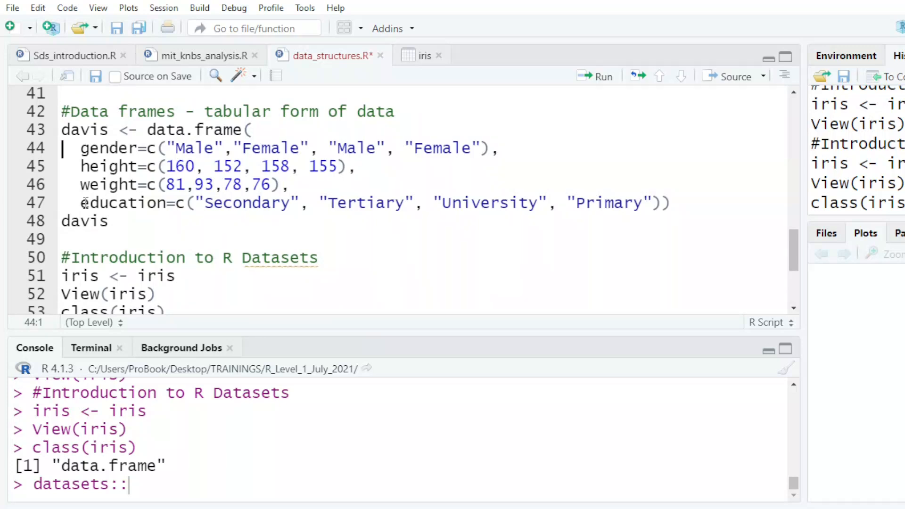
scroll("down", 3)
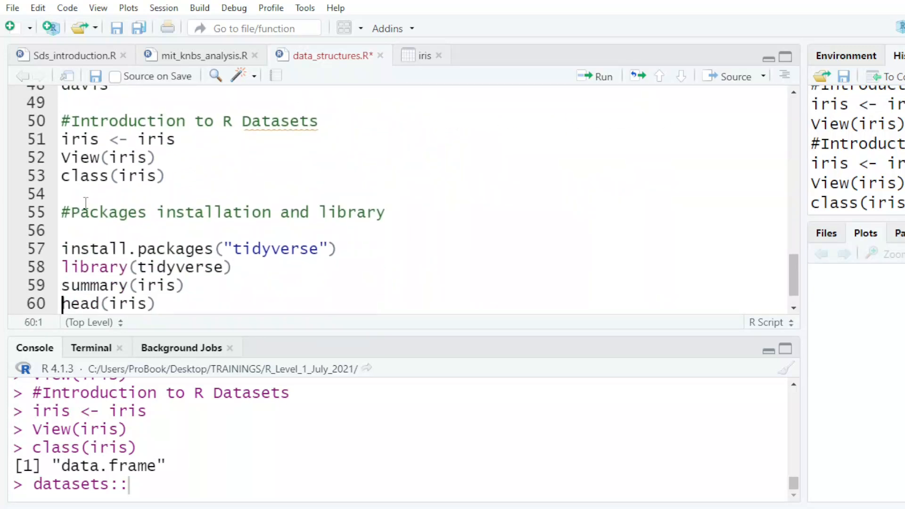
left_click(63, 176)
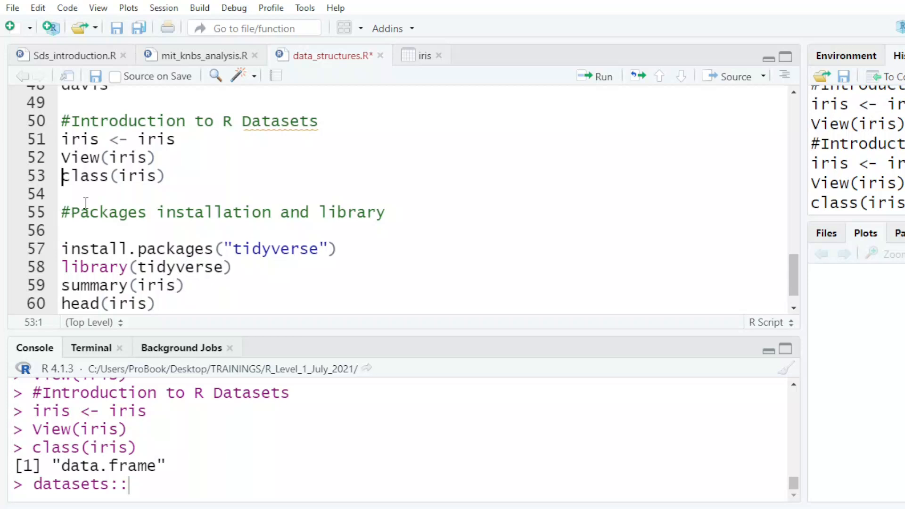
type("h")
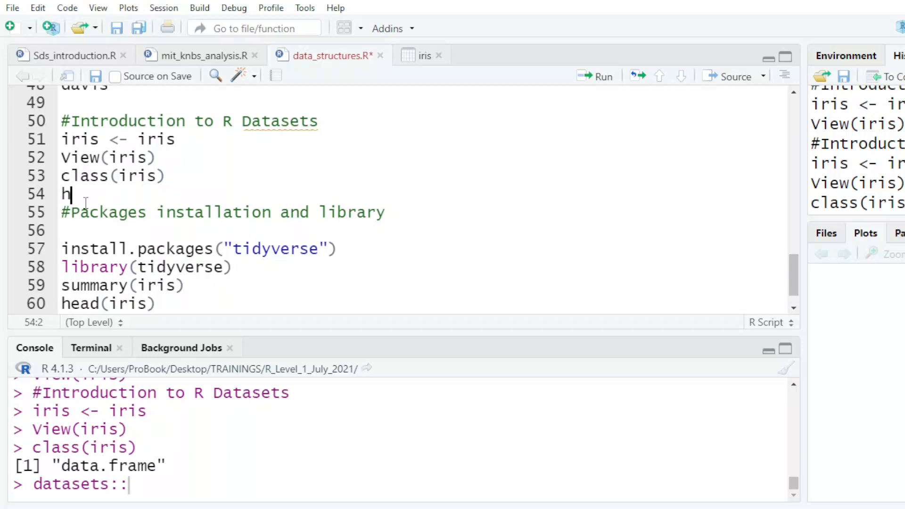
type("ead(iri")
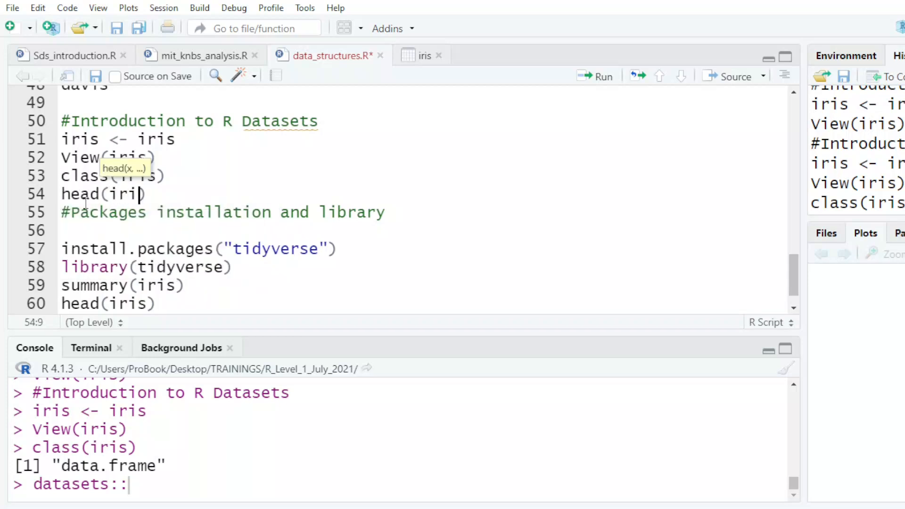
type("s)")
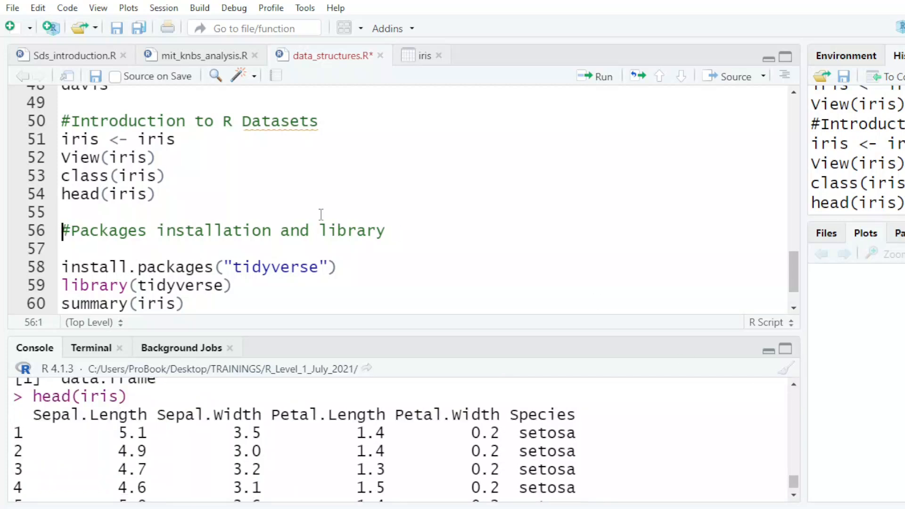
type("tai")
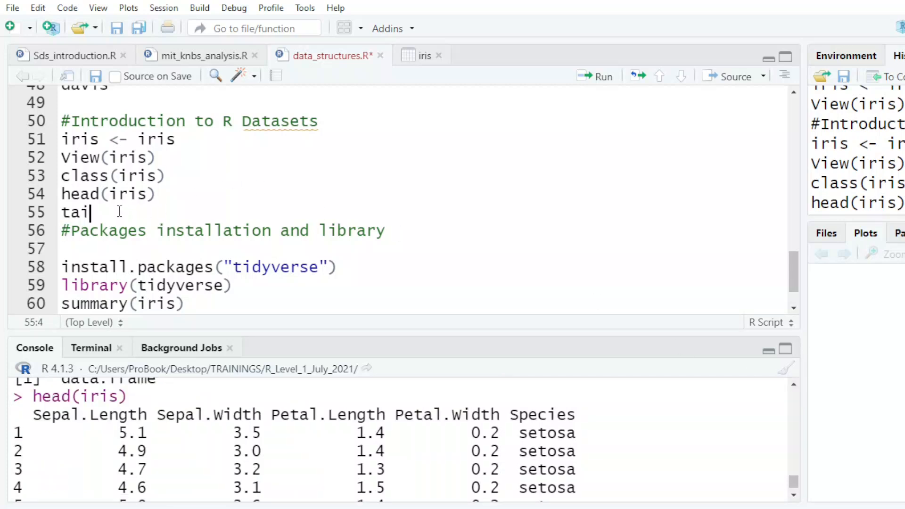
type("(iris)")
type("datasets::")
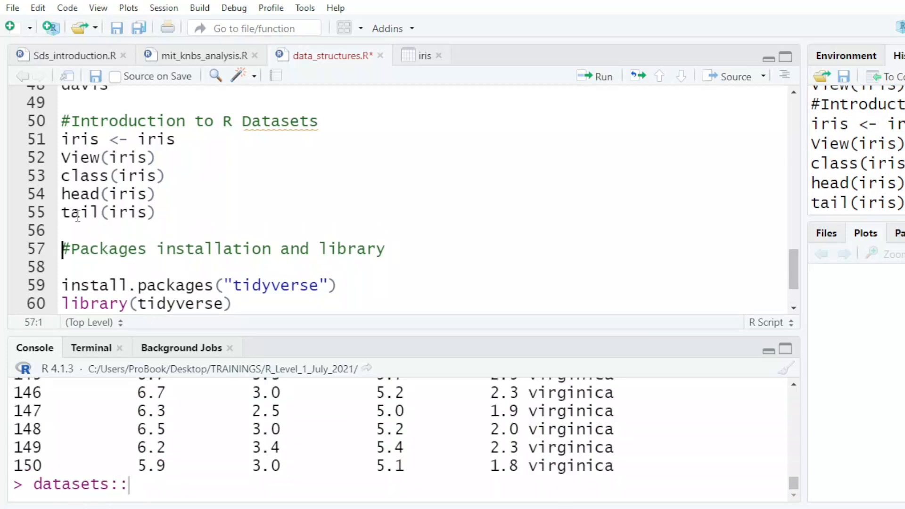
mouse_move(86, 401)
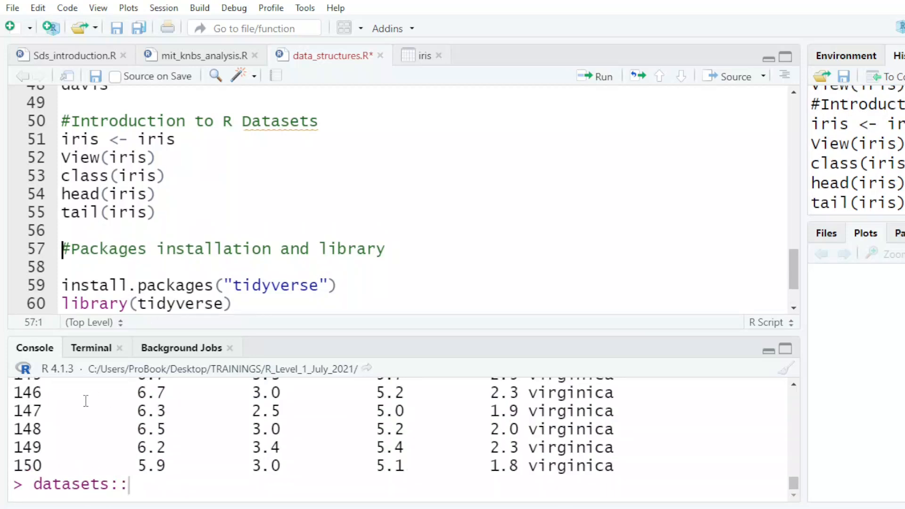
mouse_move(347, 466)
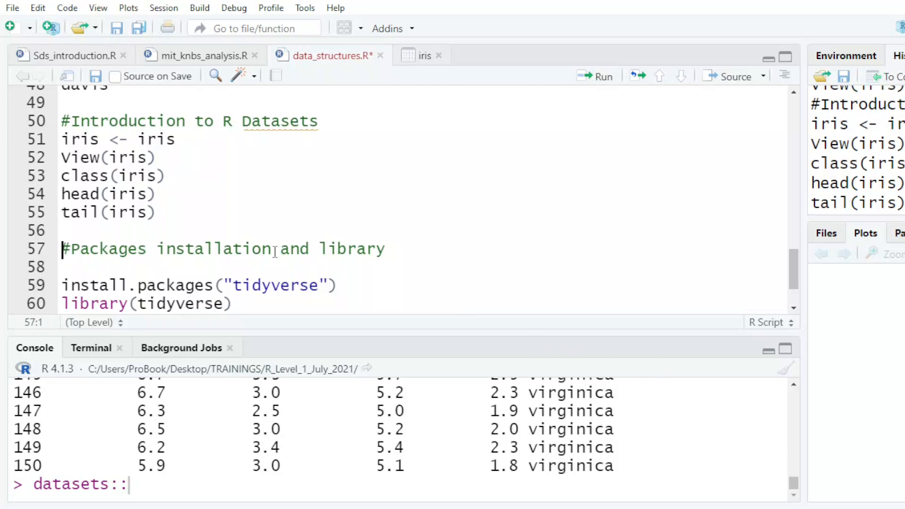
- Add dependencies=TRUE to the tidyverse install.packages line
left_click(222, 249)
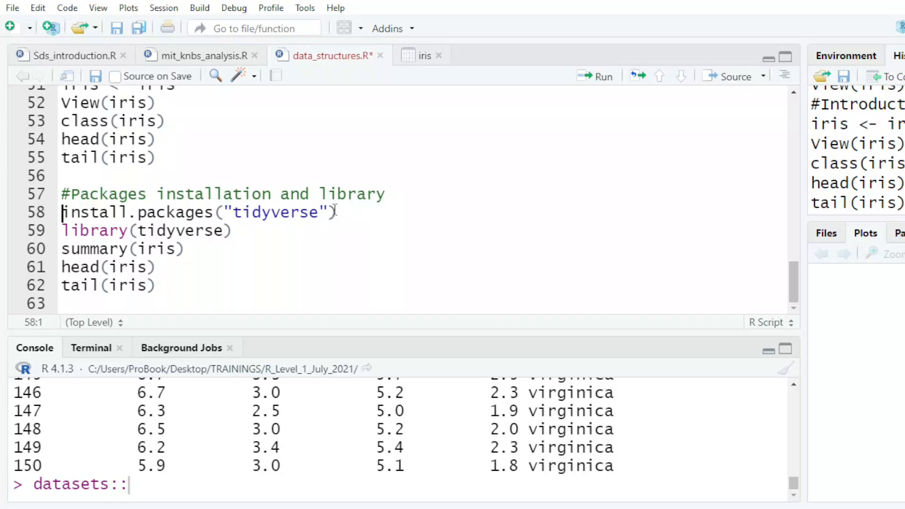
type(", dependencies=")
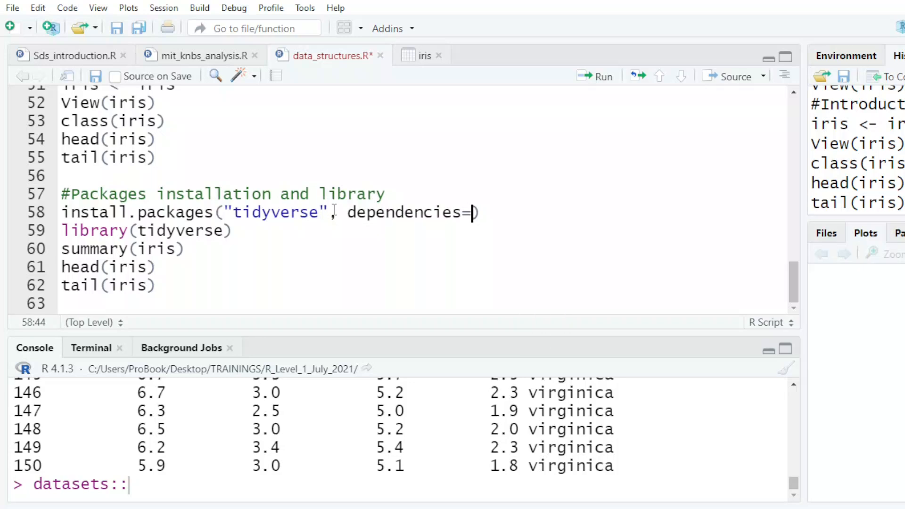
type("TRUE")
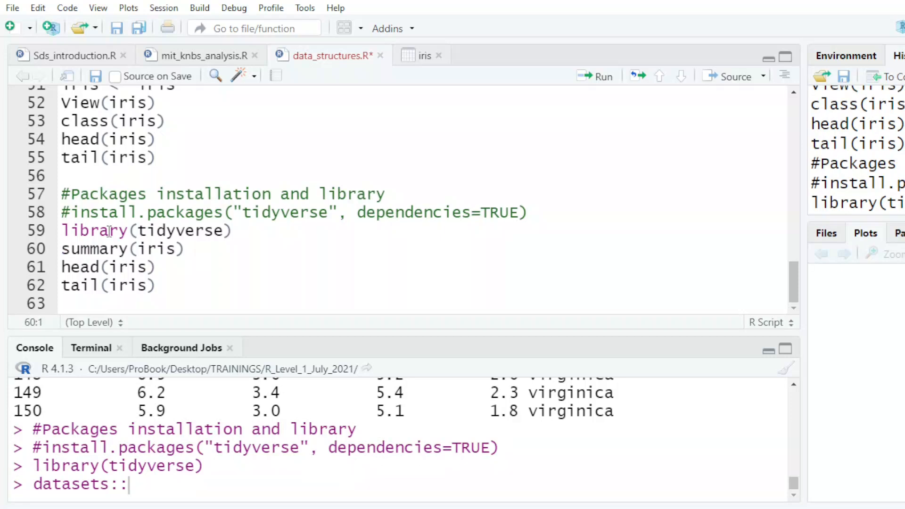
mouse_move(146, 286)
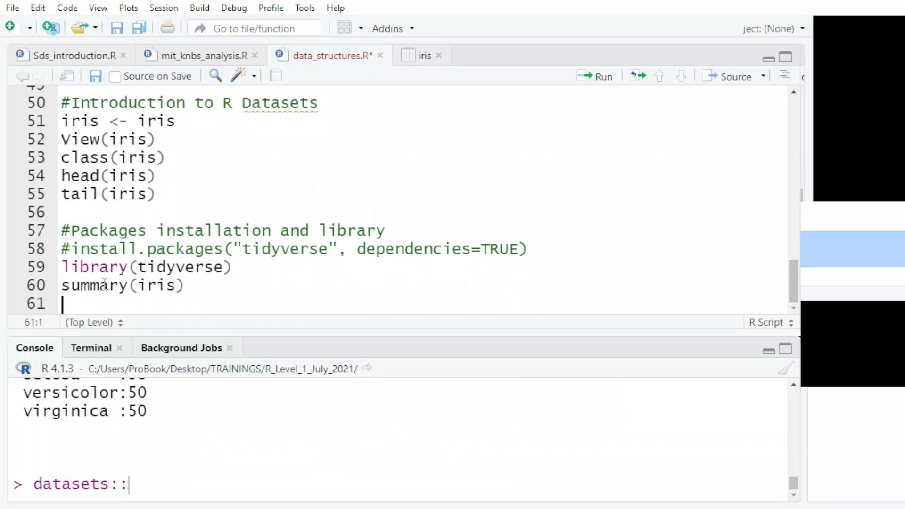
- Maximize the Console pane to view the full summary(iris) output
left_click(786, 351)
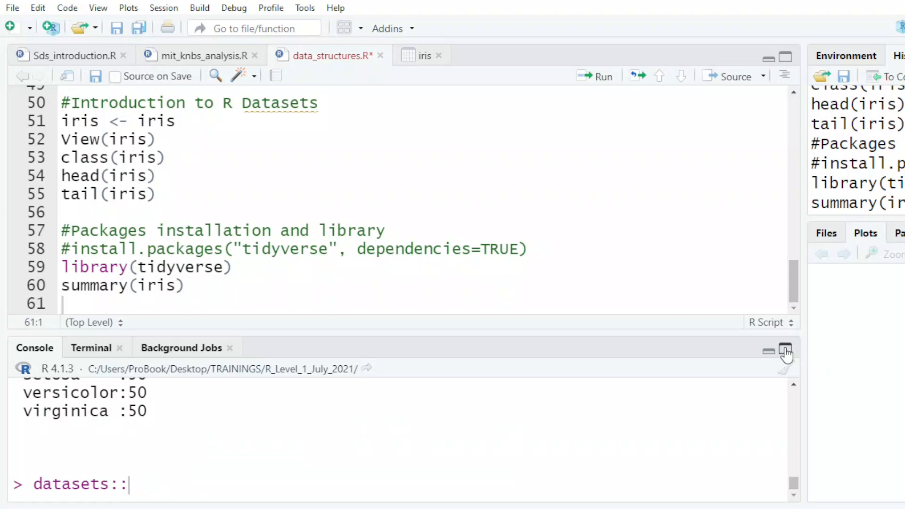
left_click(784, 352)
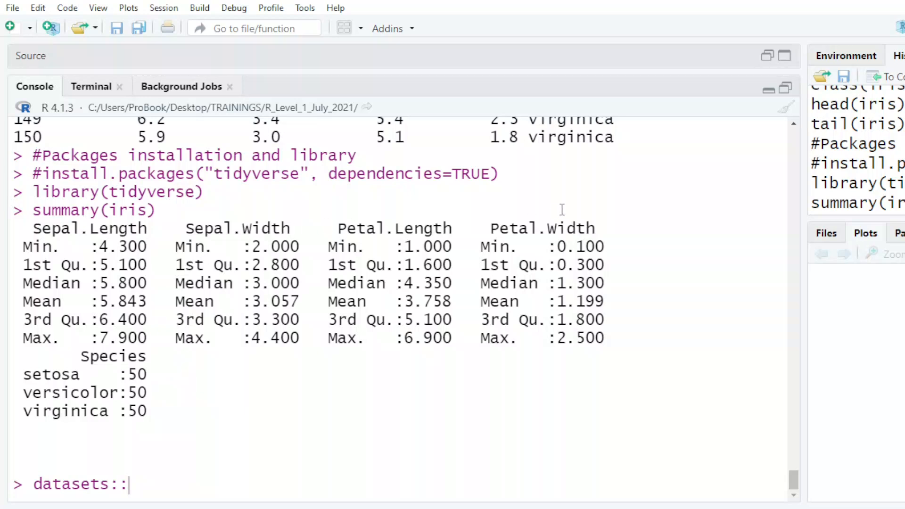
mouse_move(410, 283)
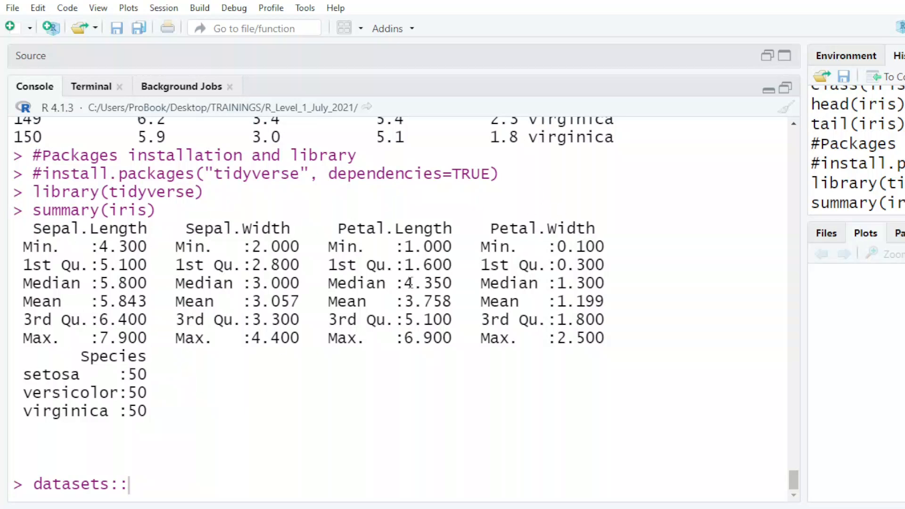